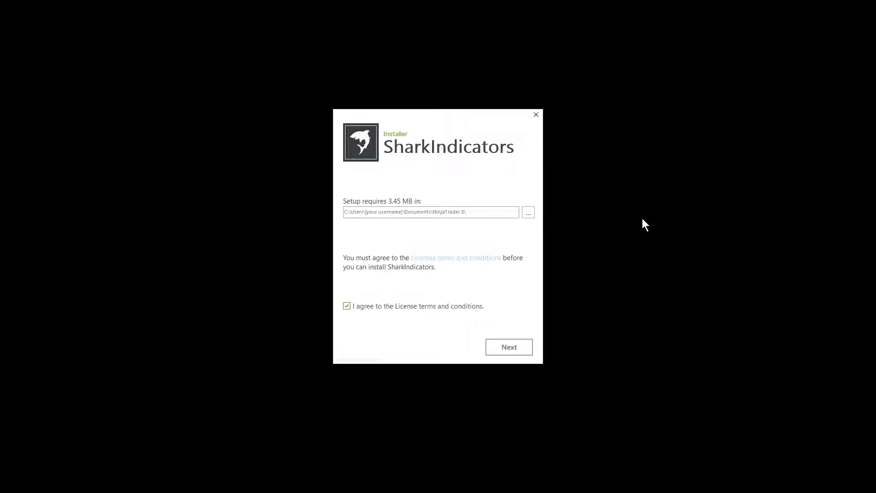
mouse_move(423, 348)
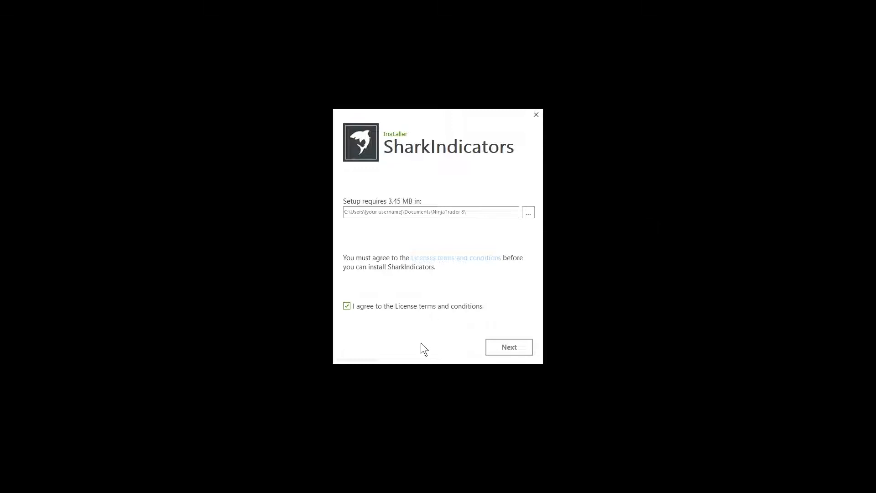
mouse_move(509, 346)
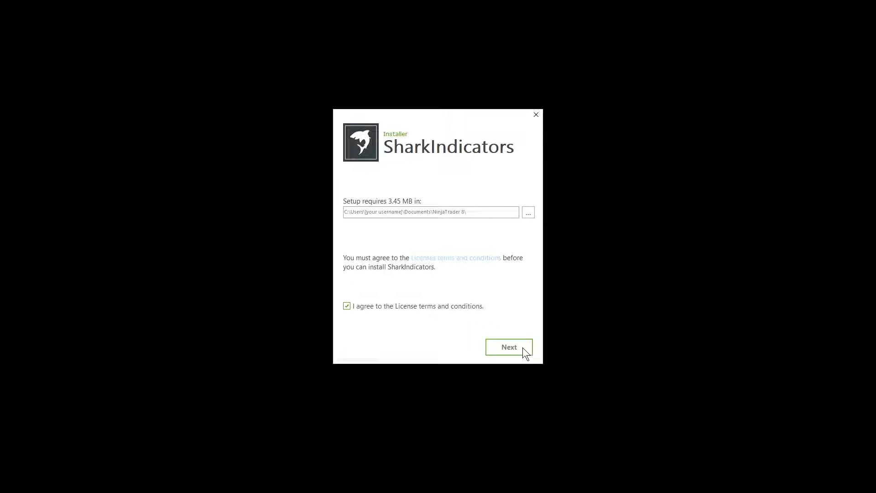
Step: Review the installer features BlackBird, Bar Types, Renko Counter and Swings, keeping all selected
left_click(508, 347)
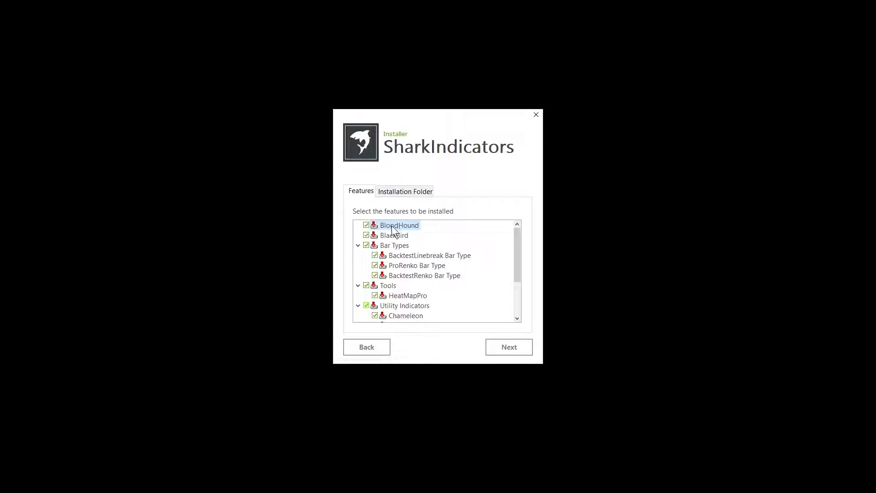
left_click(393, 235)
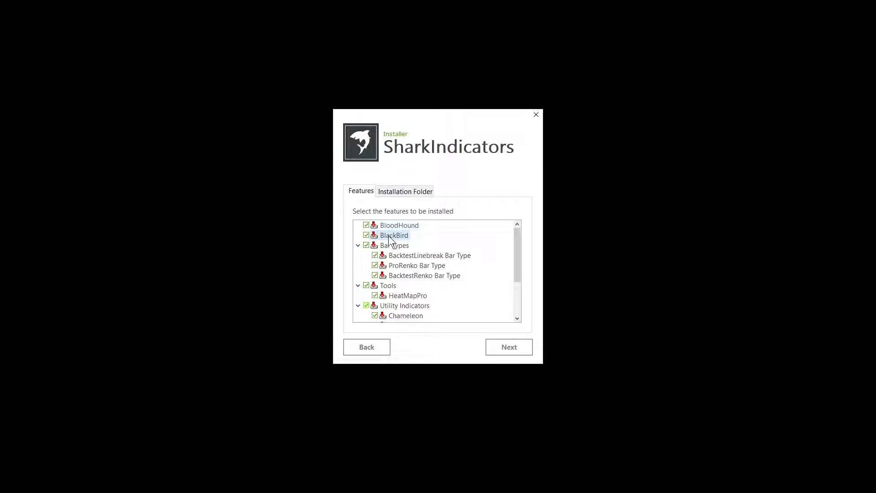
mouse_move(405, 251)
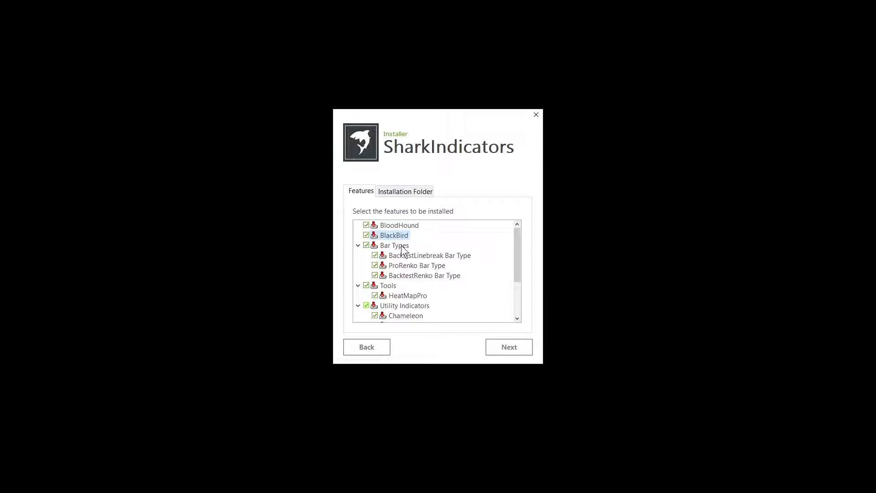
left_click(394, 246)
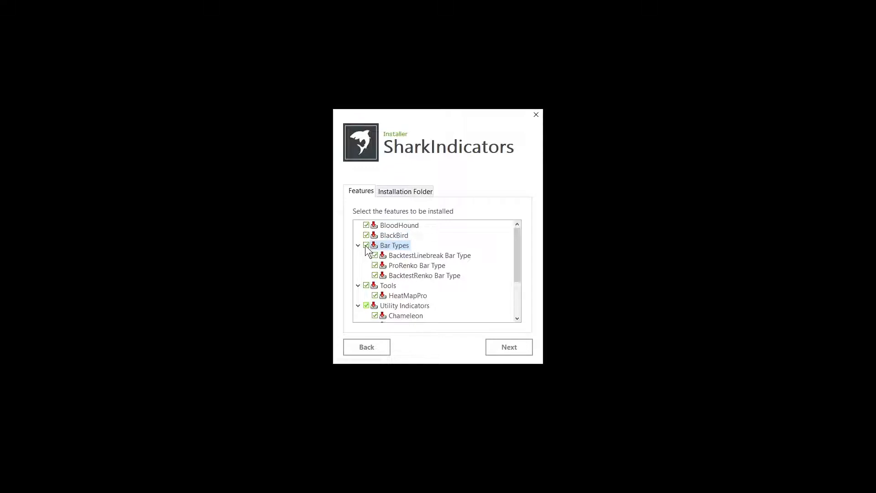
left_click(366, 245)
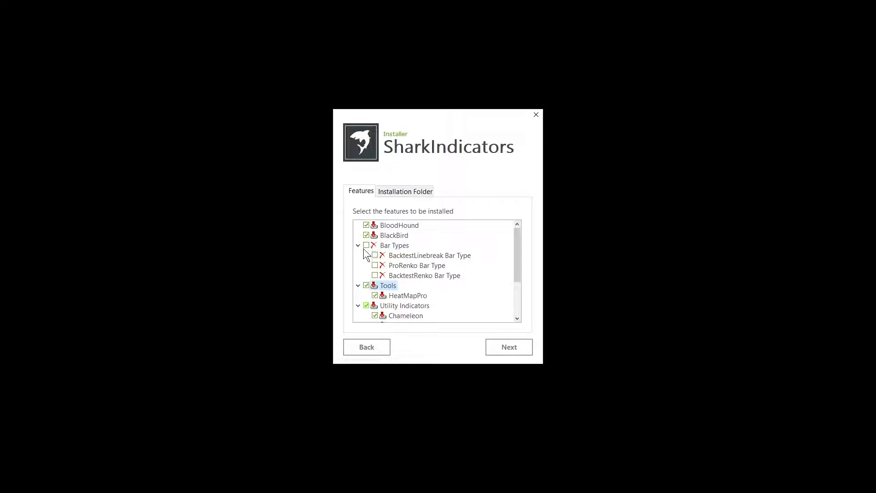
scroll("down", 3)
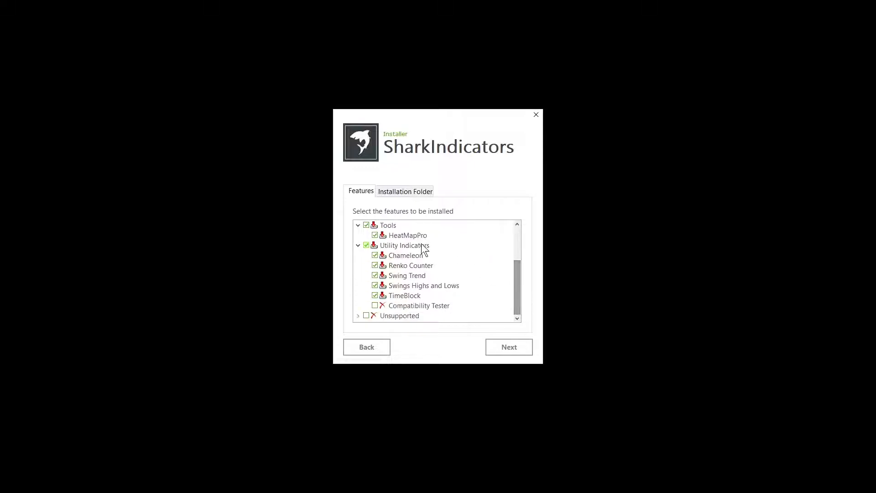
left_click(405, 256)
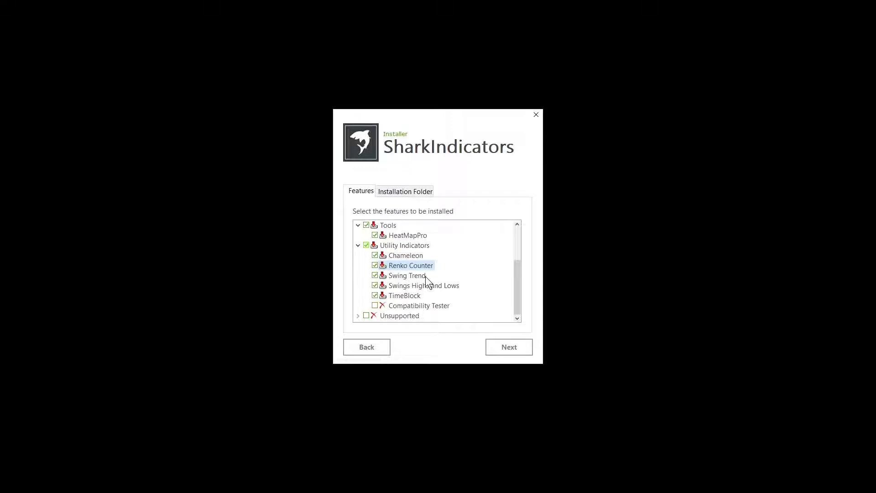
left_click(423, 284)
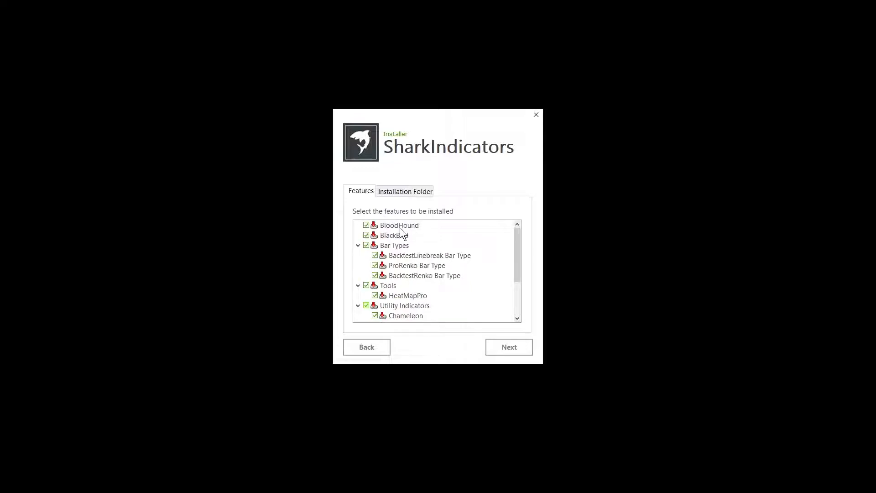
scroll("down", 3)
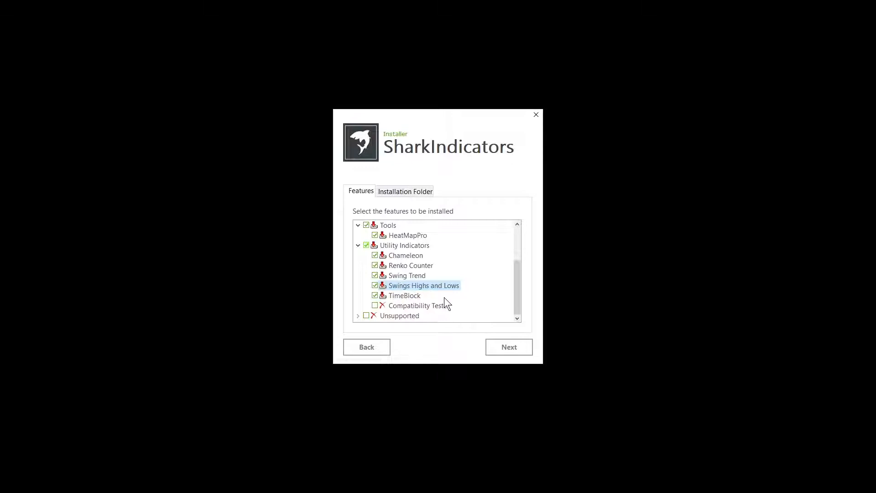
left_click(508, 346)
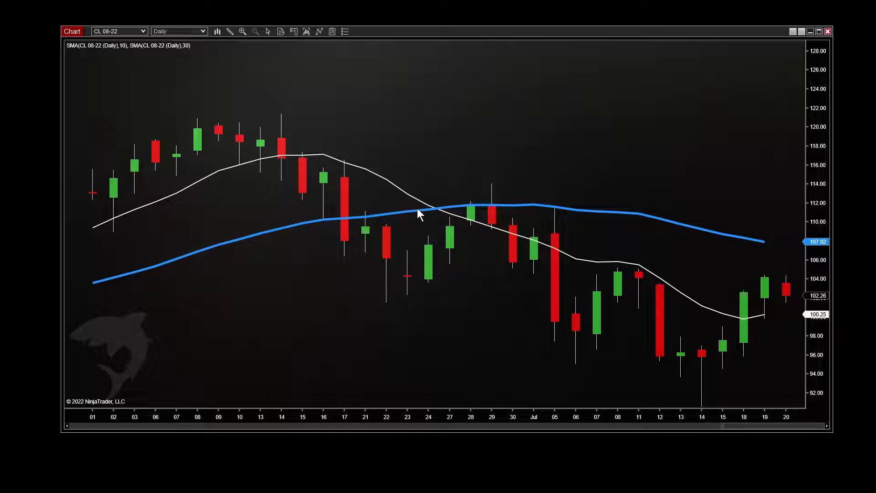
mouse_move(413, 202)
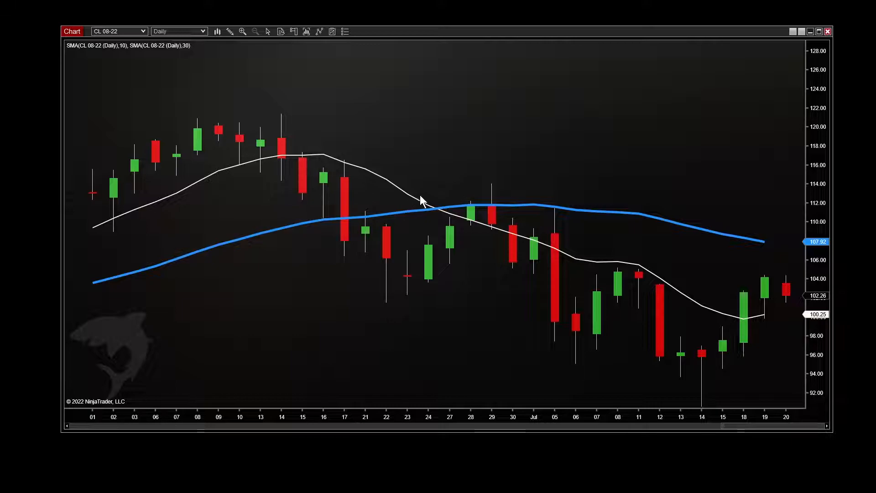
mouse_move(319, 31)
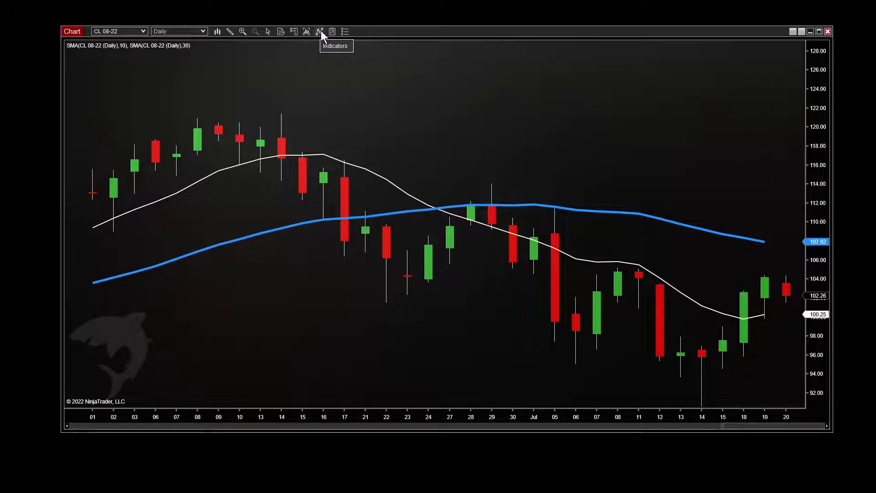
mouse_move(332, 32)
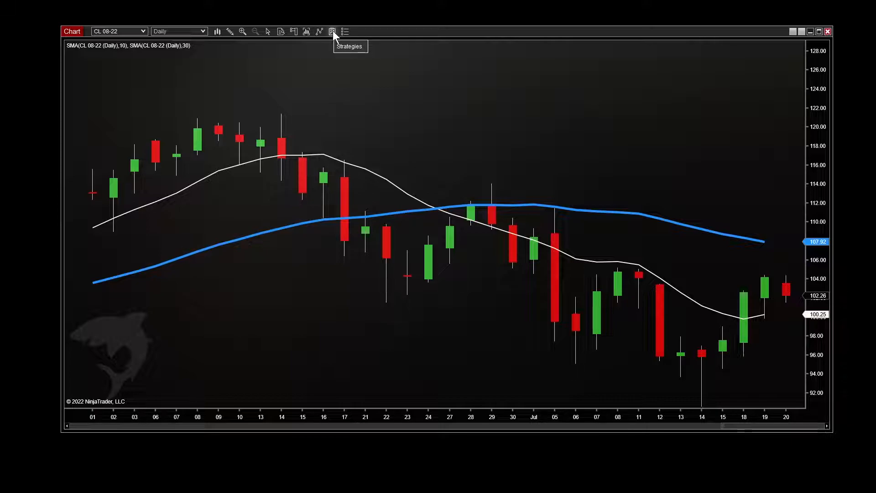
mouse_move(331, 32)
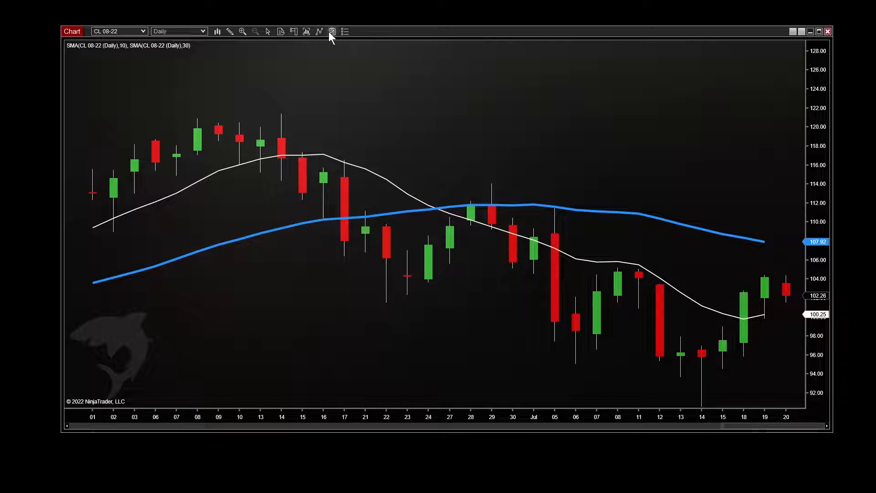
mouse_move(320, 35)
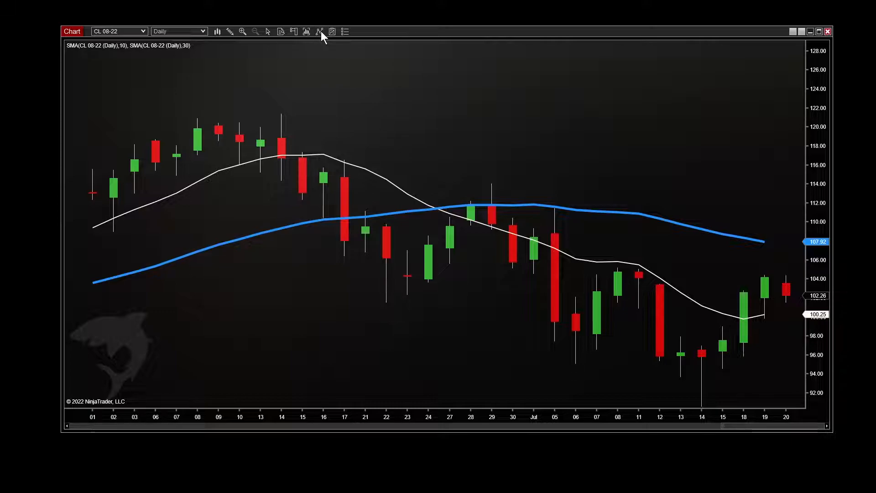
Step: Add BloodHound Ultimate from the SharkIndicators group to the CL 08-22 chart and apply it
left_click(307, 32)
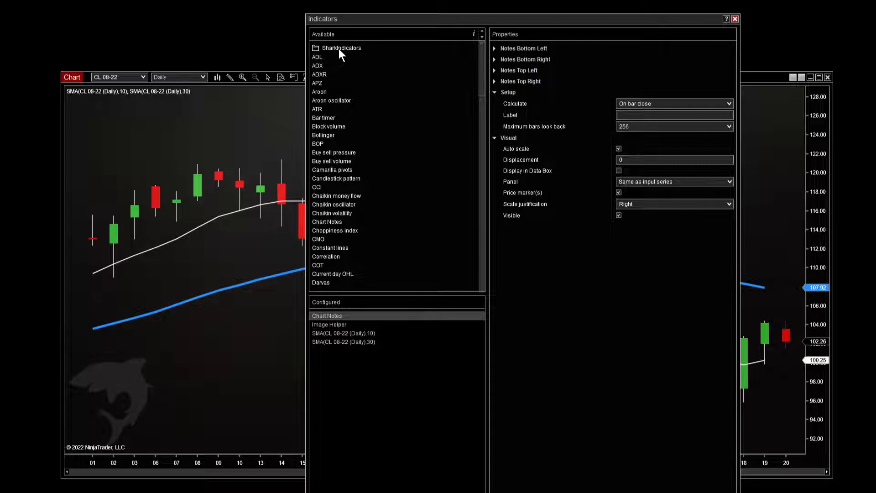
left_click(314, 47)
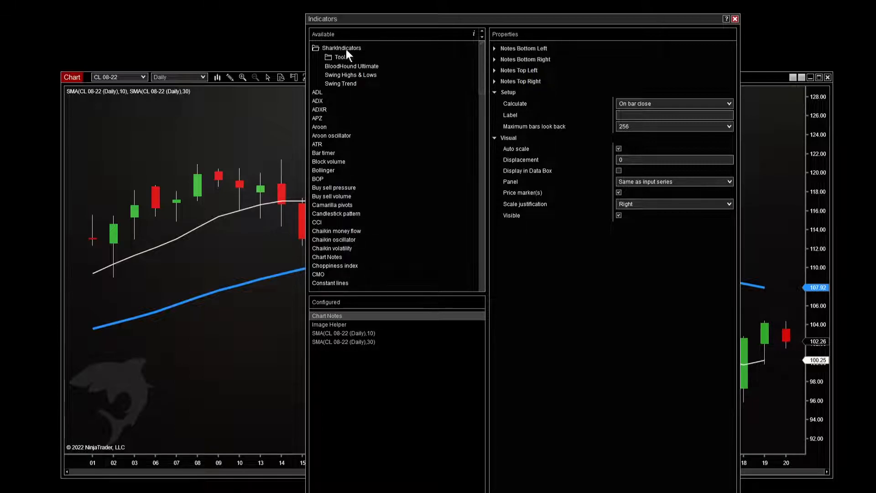
left_click(350, 66)
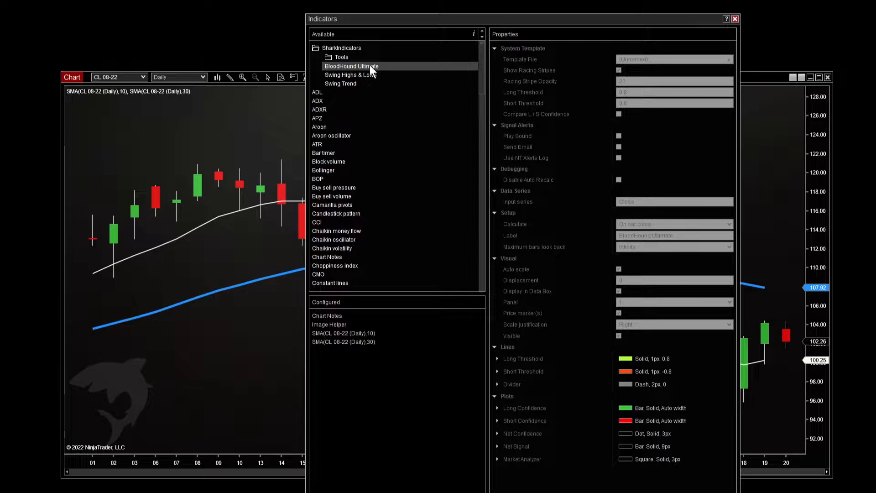
double_click(351, 65)
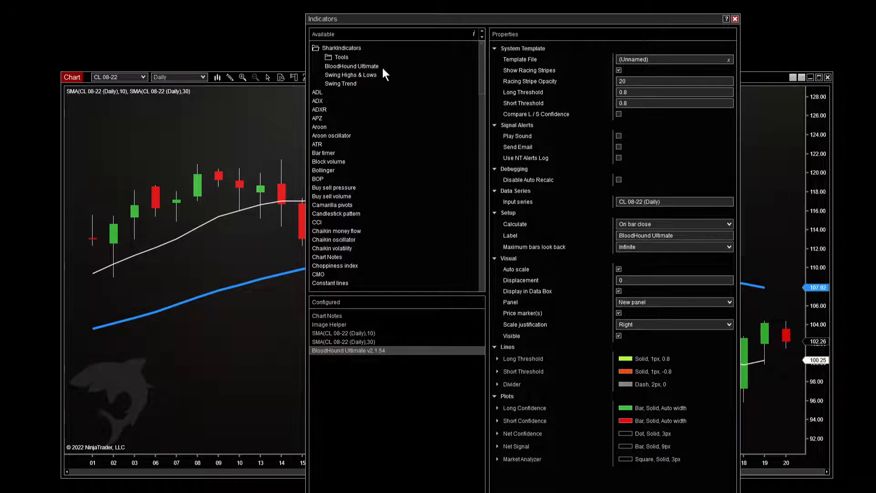
mouse_move(394, 74)
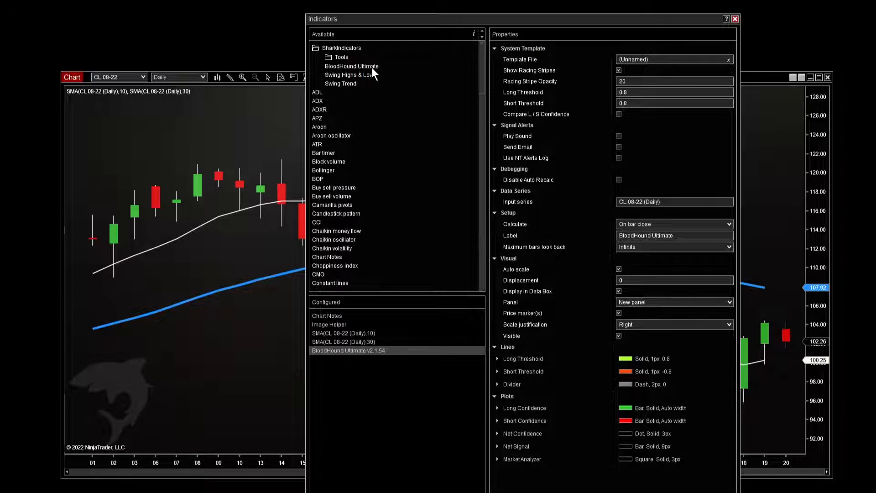
left_click(351, 66)
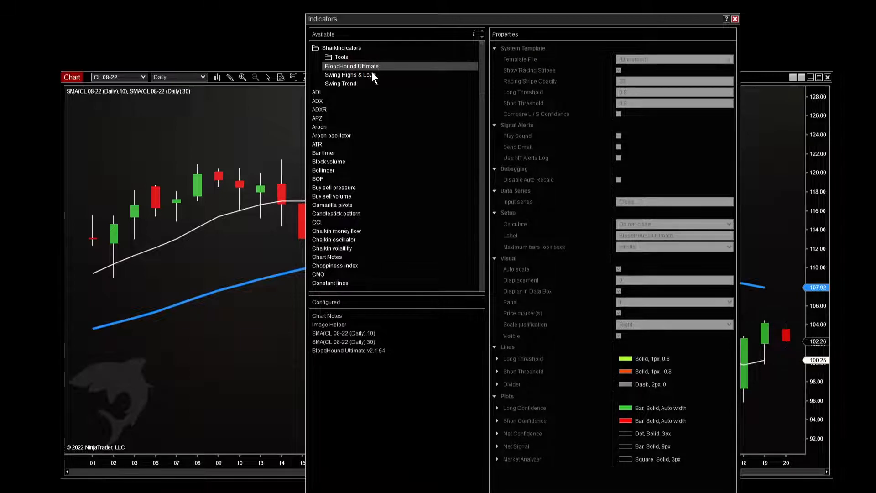
mouse_move(400, 382)
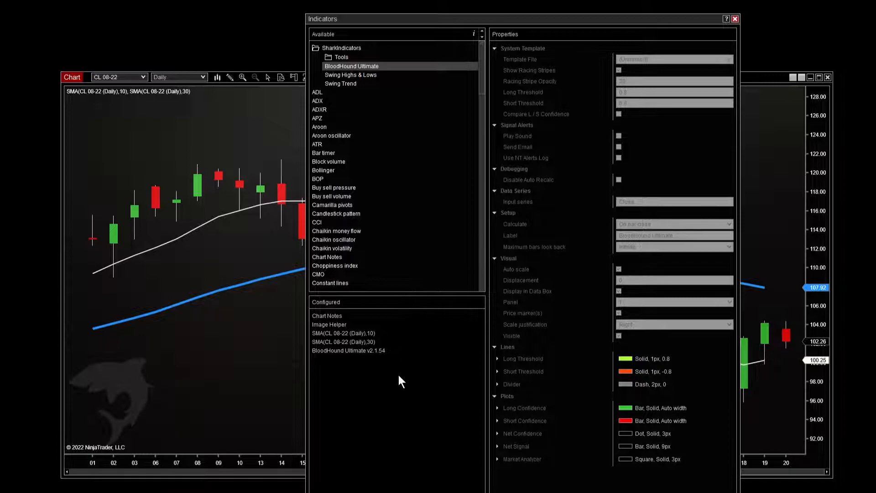
left_click(348, 351)
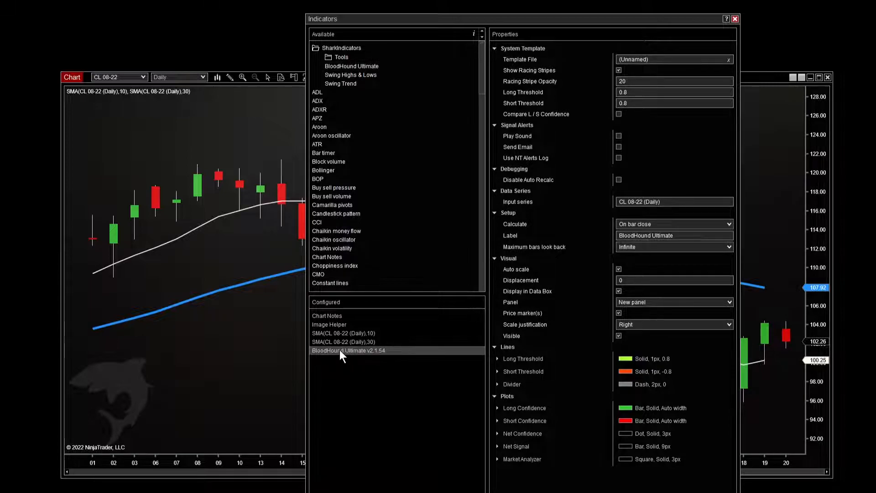
mouse_move(555, 384)
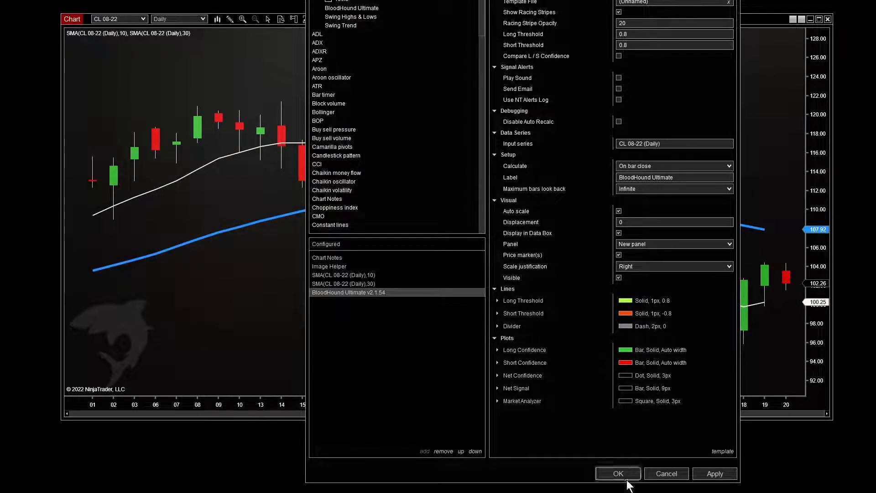
left_click(618, 474)
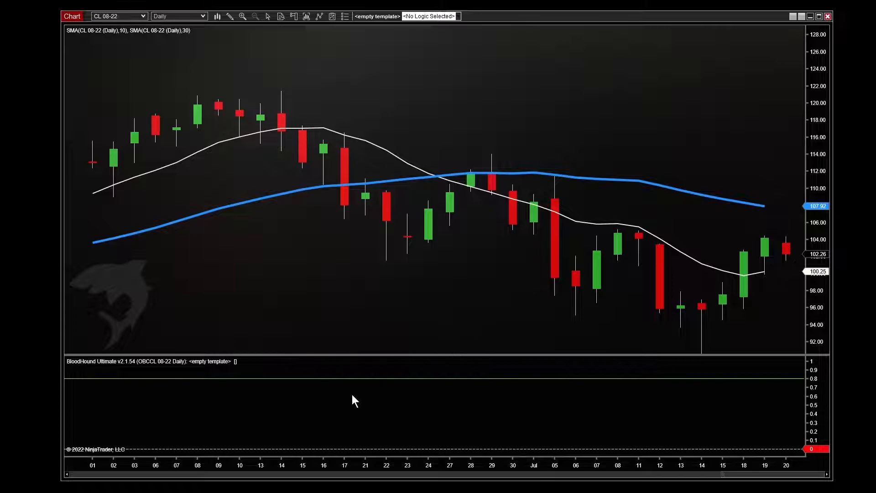
mouse_move(91, 368)
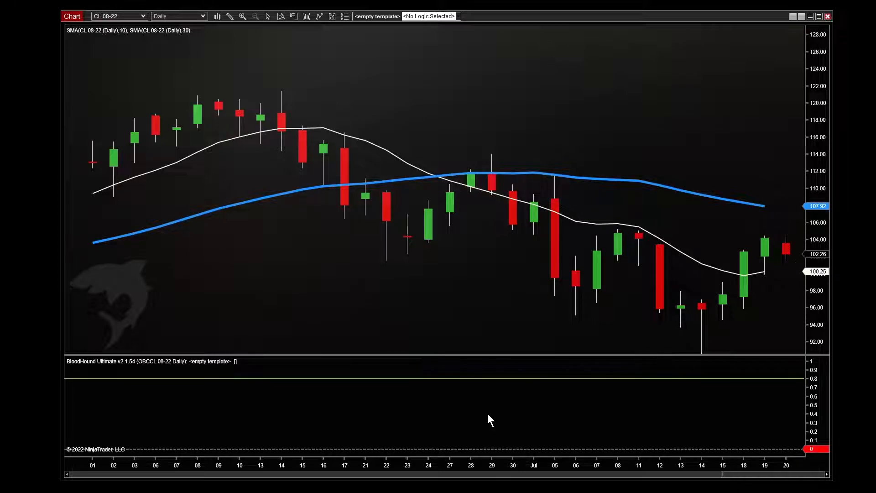
mouse_move(483, 416)
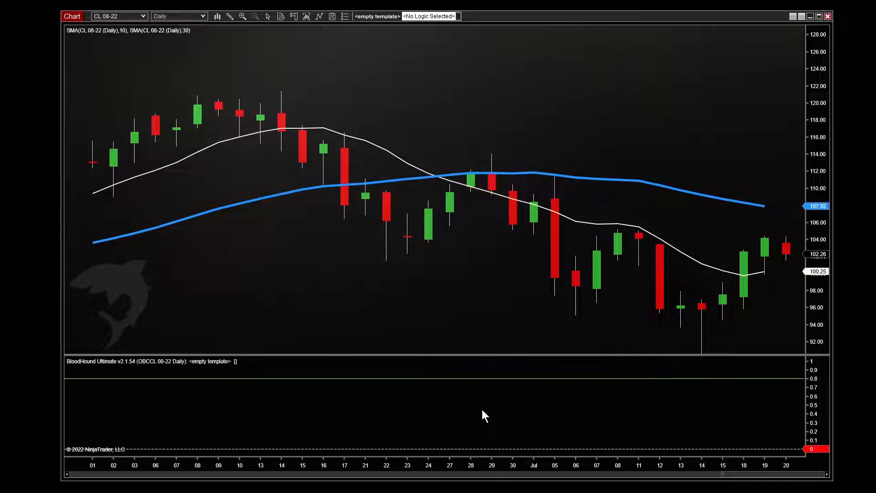
mouse_move(373, 29)
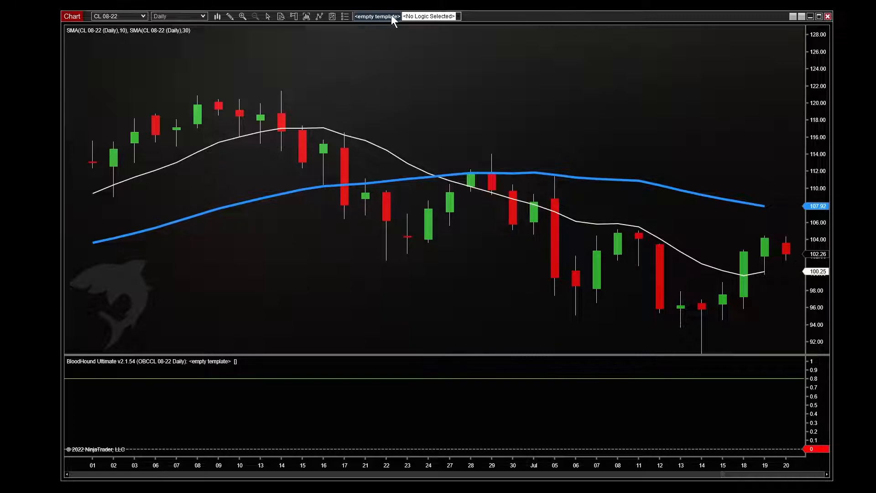
Step: Open BloodHound from the chart's template dropdown and show the Main ribbon's file commands
left_click(376, 16)
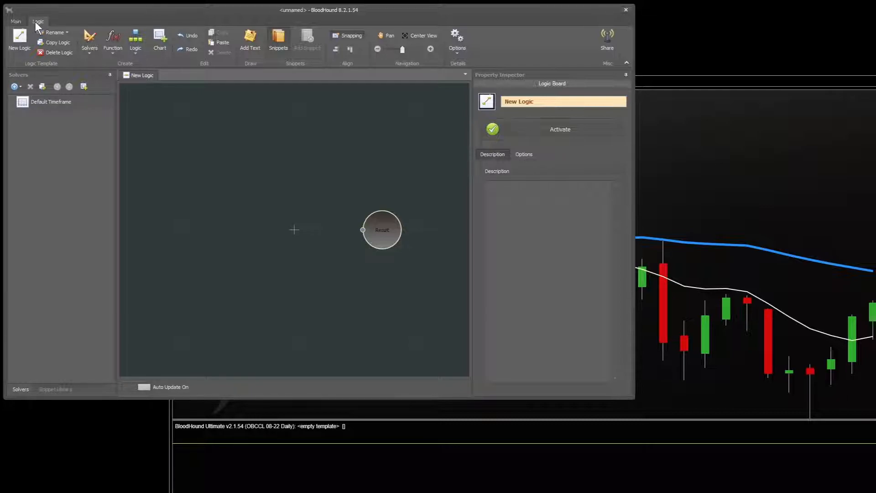
mouse_move(138, 19)
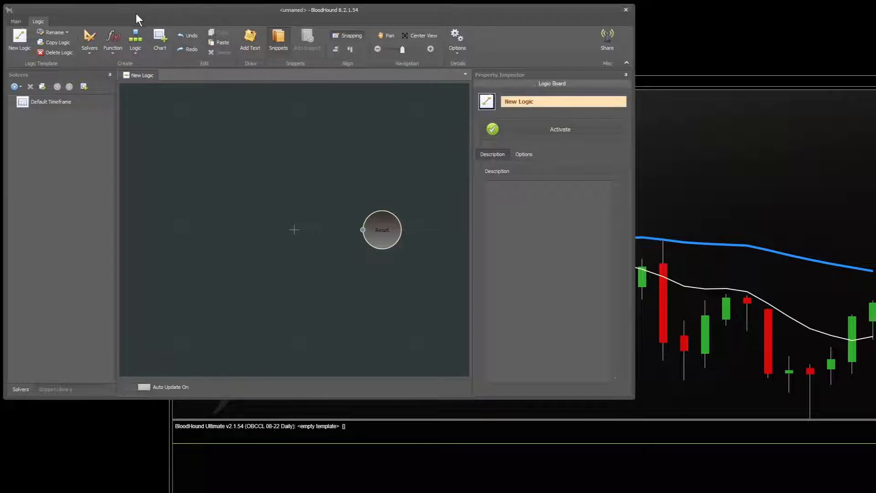
left_click(15, 22)
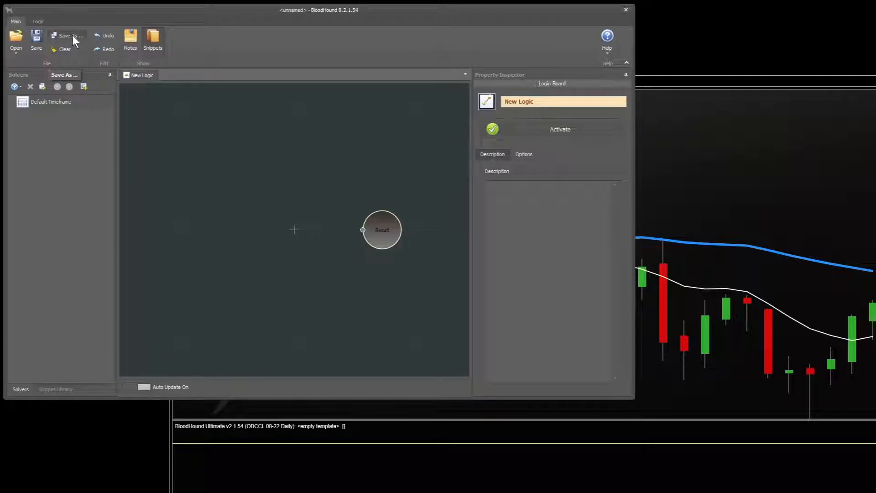
Step: Save the logic as template 'BloodHound Getting Started' and reopen the BloodHound editor
left_click(67, 36)
type("BloodHound Getting Star")
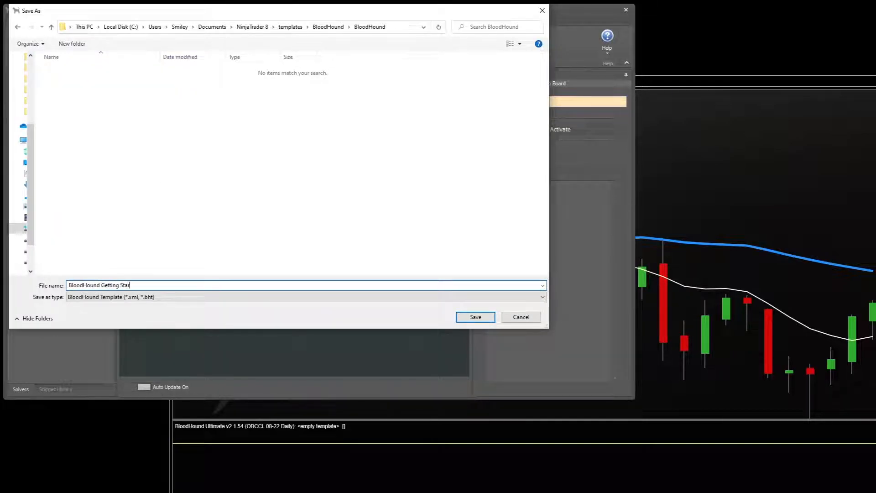
left_click(475, 317)
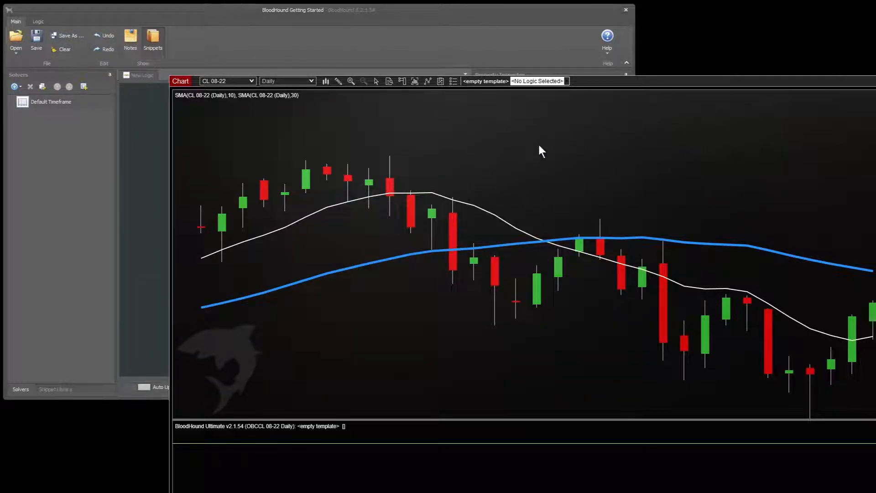
right_click(540, 150)
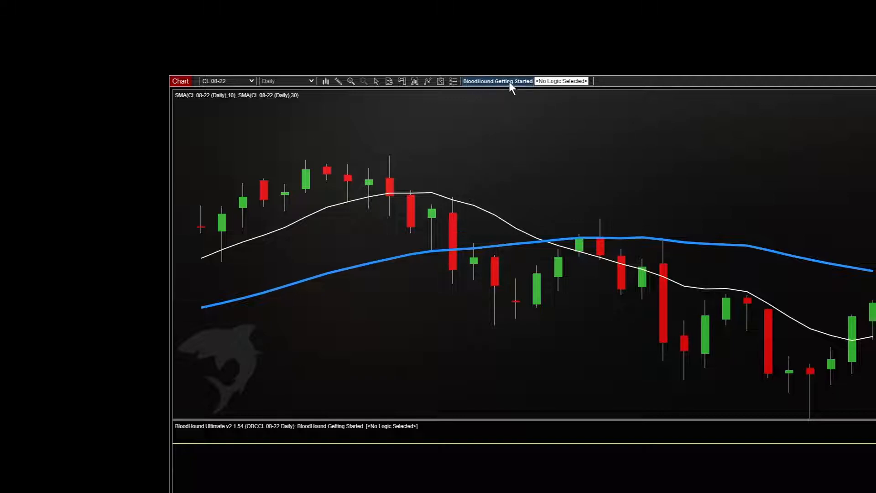
left_click(496, 80)
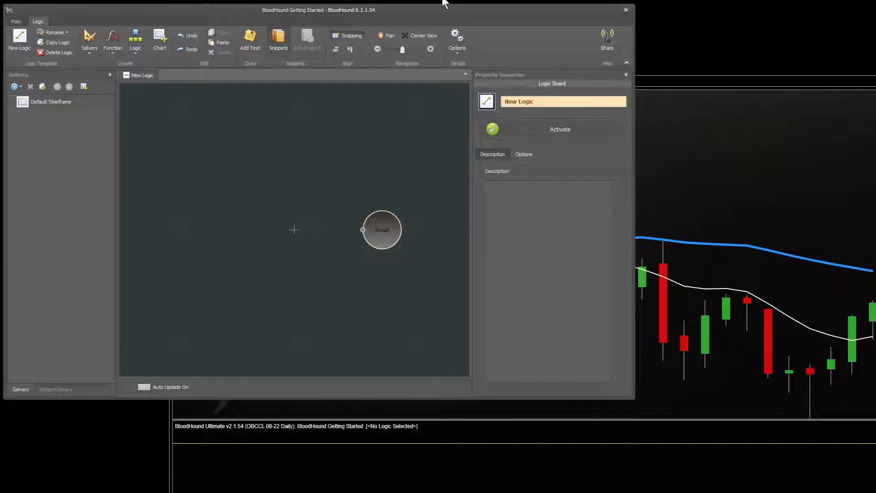
mouse_move(91, 38)
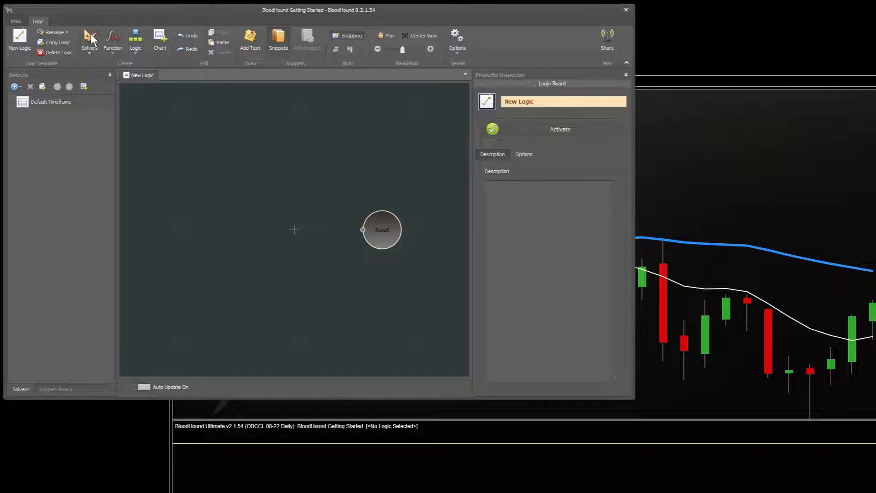
Step: Add a Bar Direction solver and position it up and left of the Result node
left_click(90, 39)
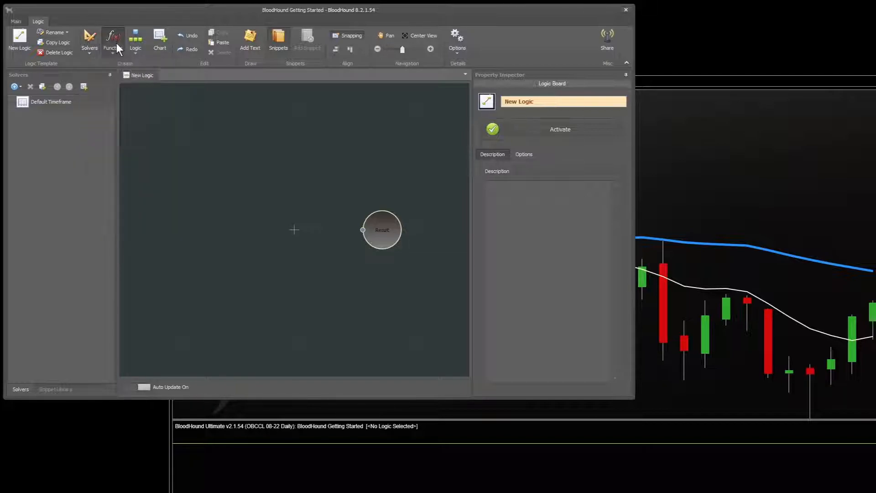
left_click(113, 39)
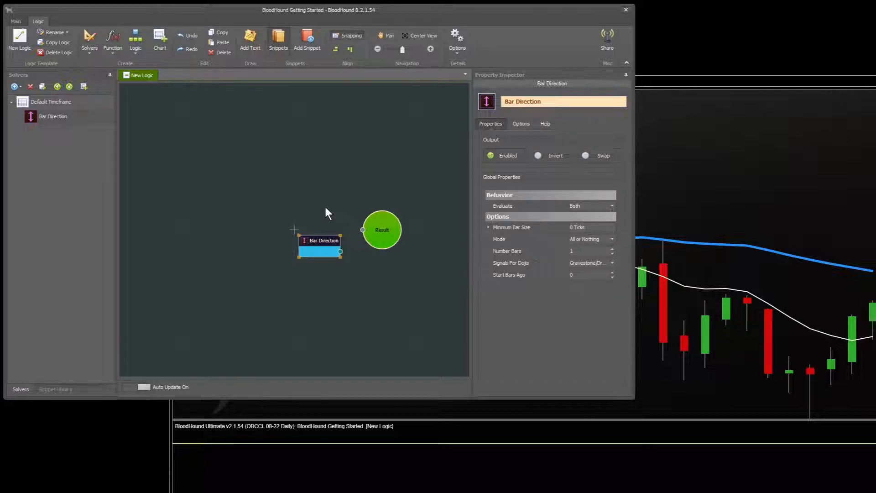
mouse_move(212, 199)
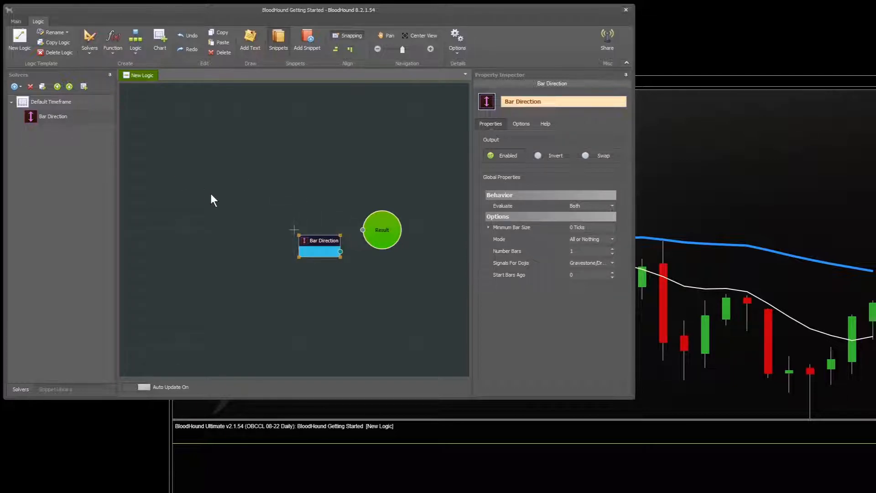
mouse_move(321, 222)
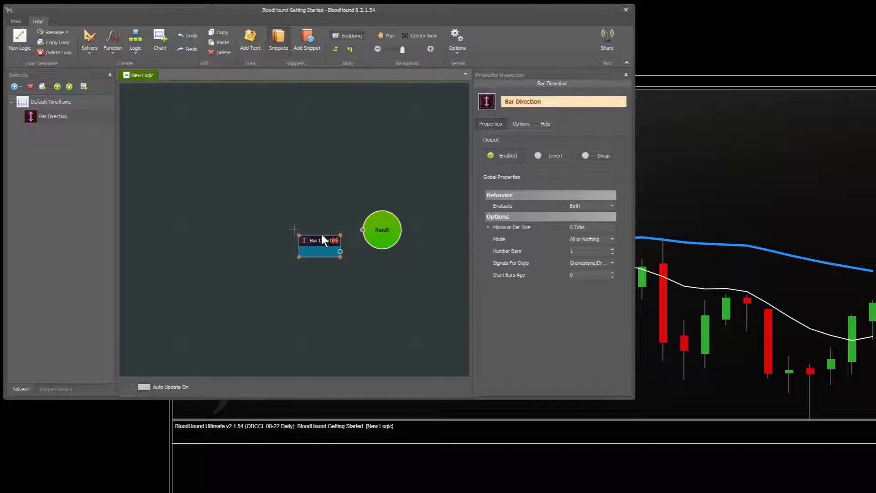
left_click_drag(318, 246, 281, 224)
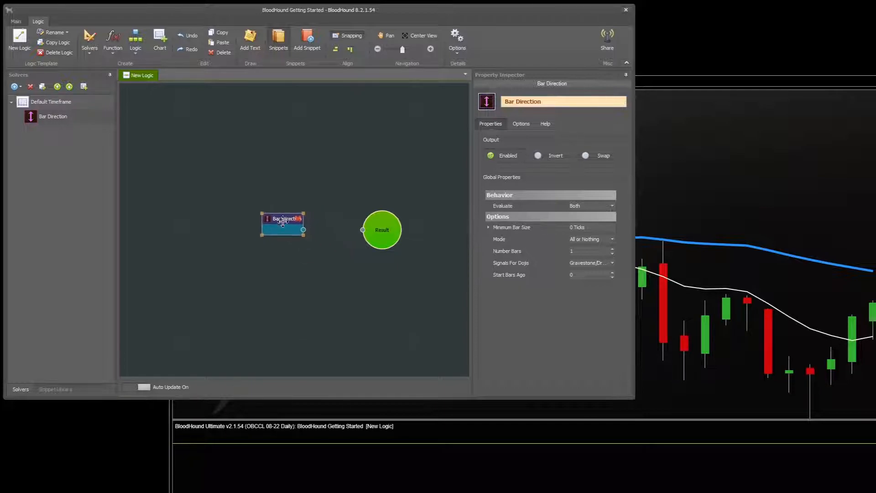
left_click_drag(282, 224, 273, 210)
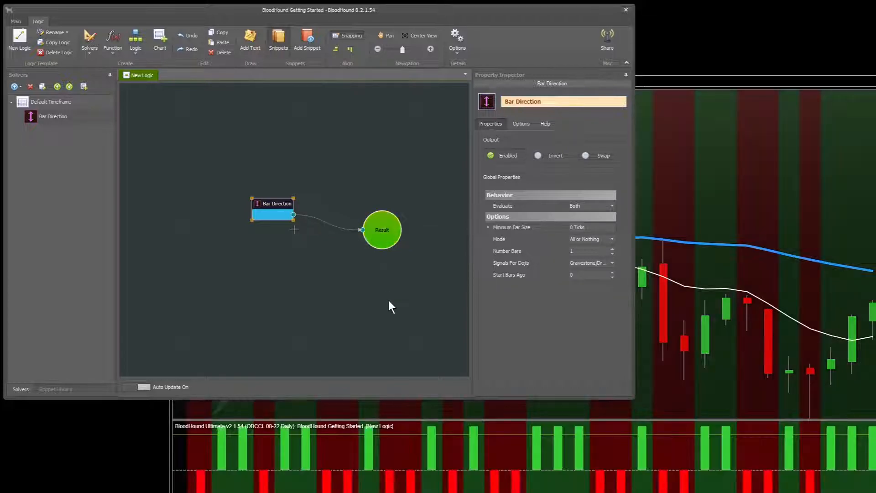
mouse_move(352, 301)
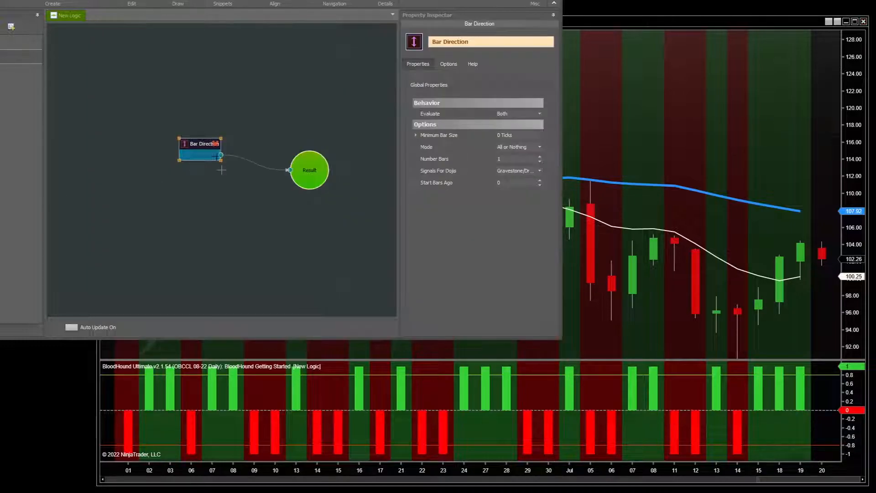
Step: Bring the chart to the front to view the green and red Bar Direction shading
left_click(374, 277)
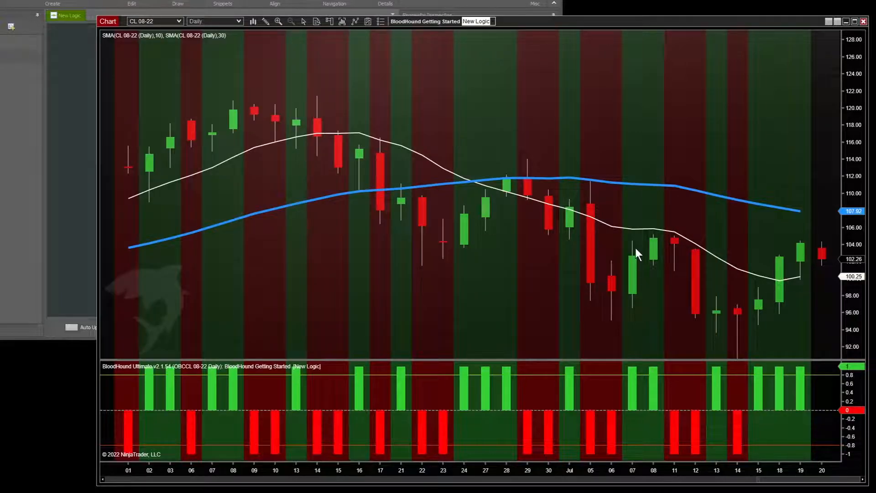
mouse_move(633, 264)
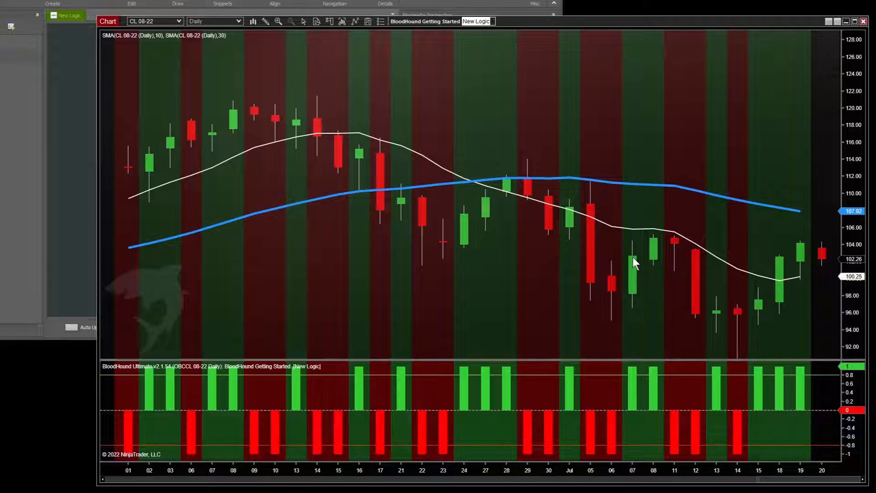
mouse_move(630, 375)
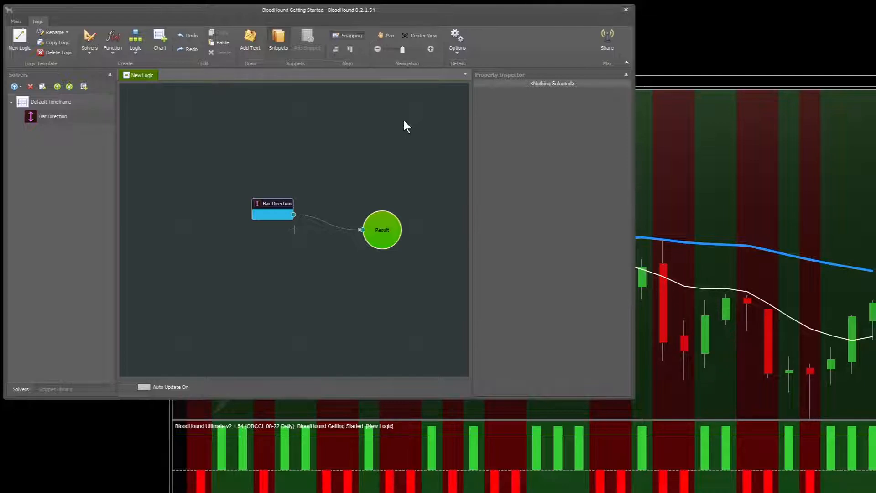
mouse_move(240, 50)
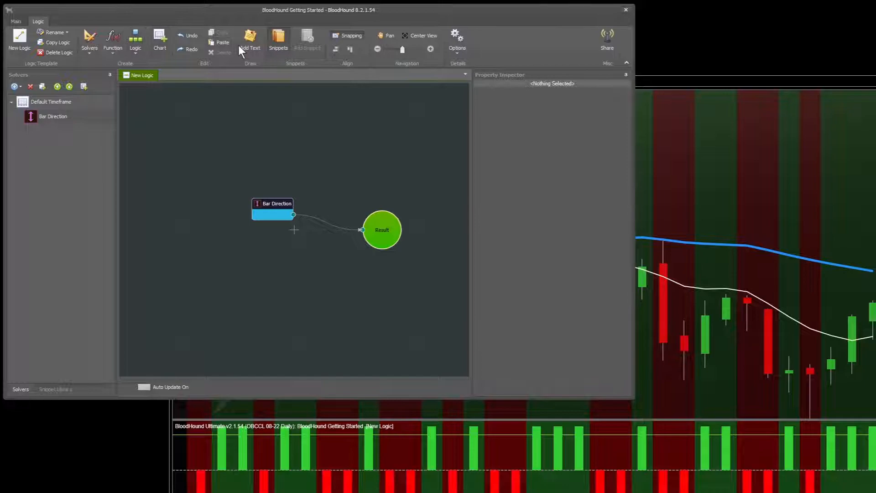
mouse_move(227, 142)
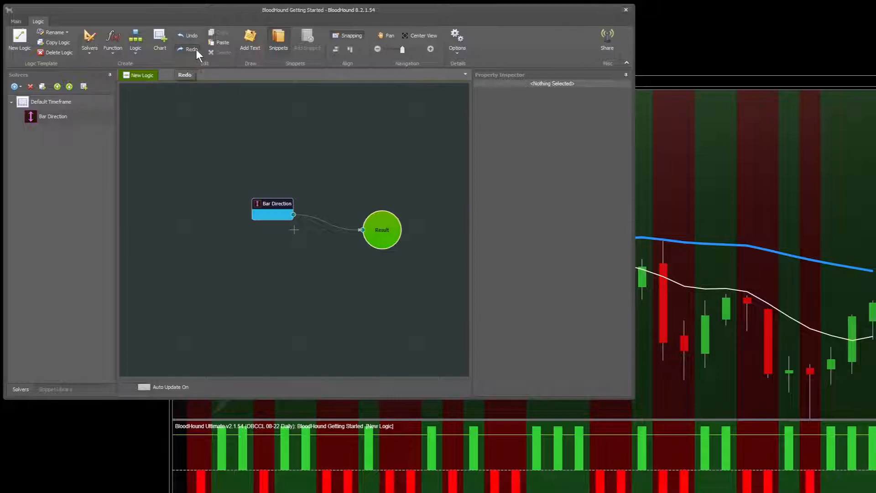
Step: Select the Bar Direction node to duplicate it as Bar Direction 1
left_click(273, 209)
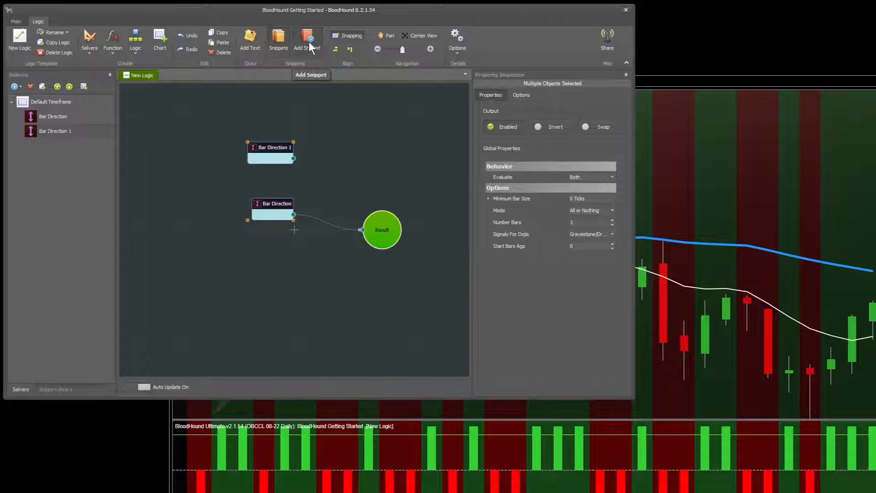
Step: Save the selected solvers as a new snippet with Add Snippet
left_click(55, 389)
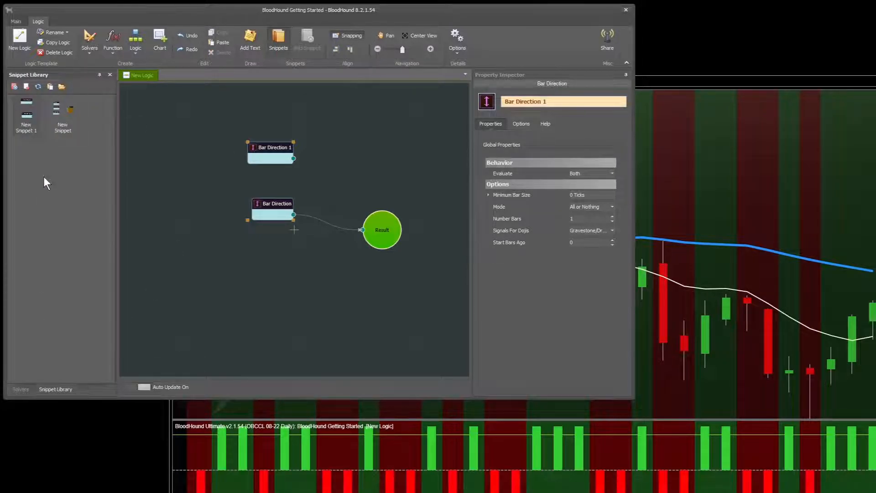
mouse_move(92, 255)
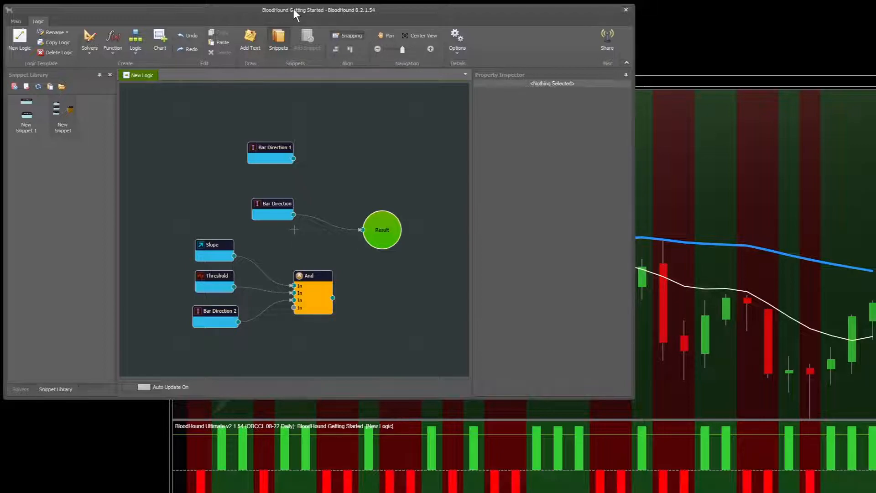
mouse_move(165, 93)
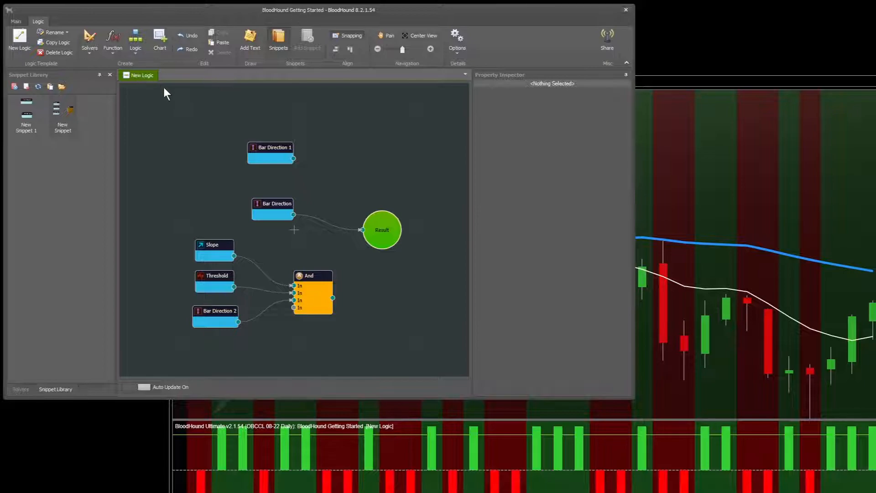
mouse_move(132, 81)
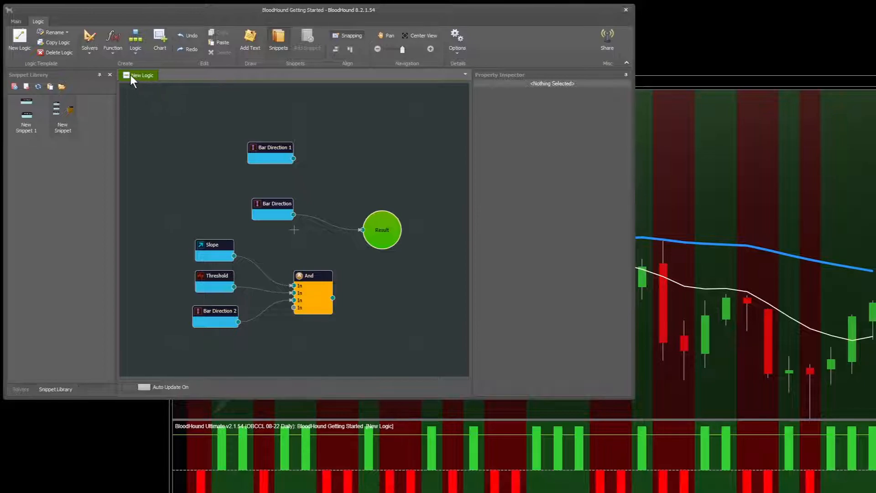
mouse_move(176, 80)
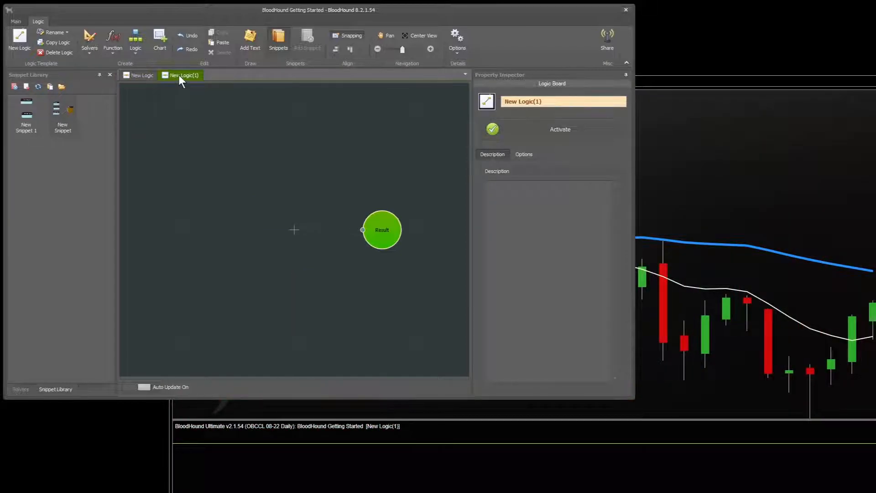
Step: Select the first logic board and open its options to rename it Entry Signals
left_click(181, 75)
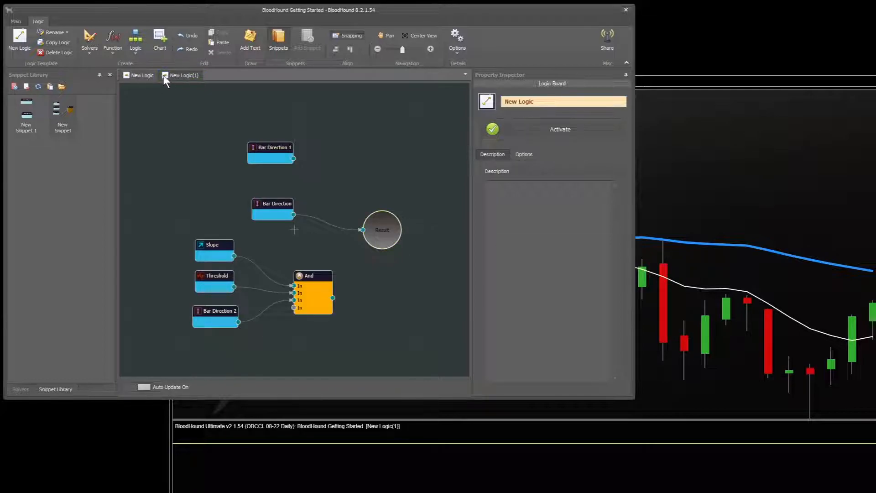
left_click(183, 74)
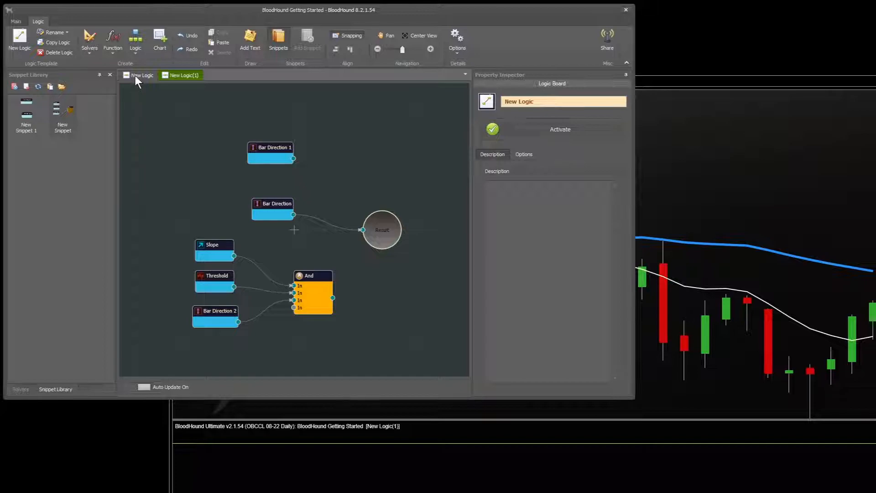
right_click(141, 74)
type("Entry Signals")
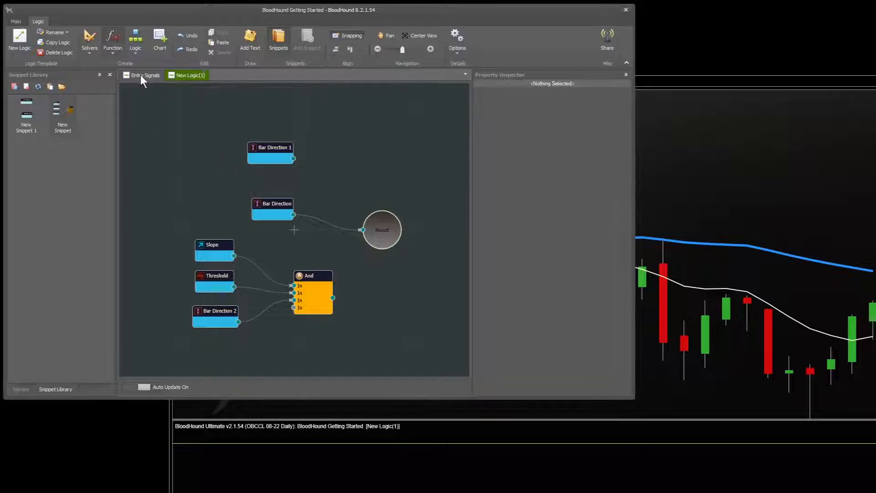
Step: Rename the New Logic(1) board to 'Exit Signals'
right_click(189, 75)
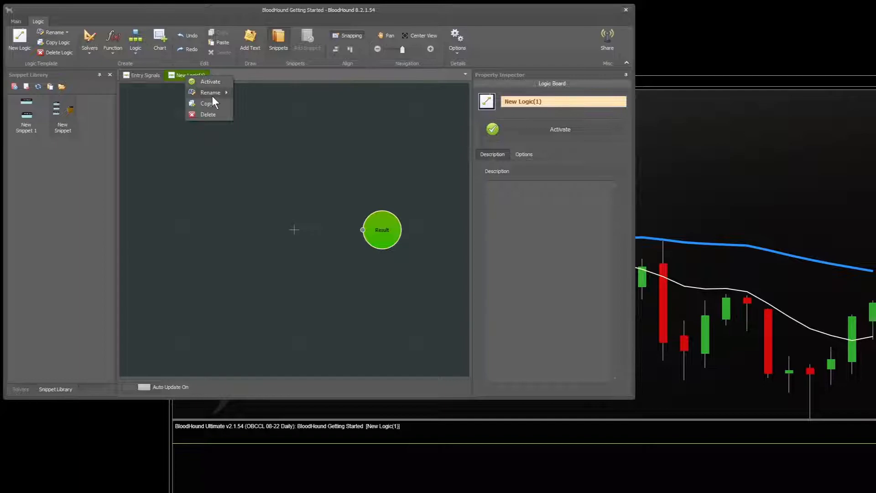
left_click(211, 92)
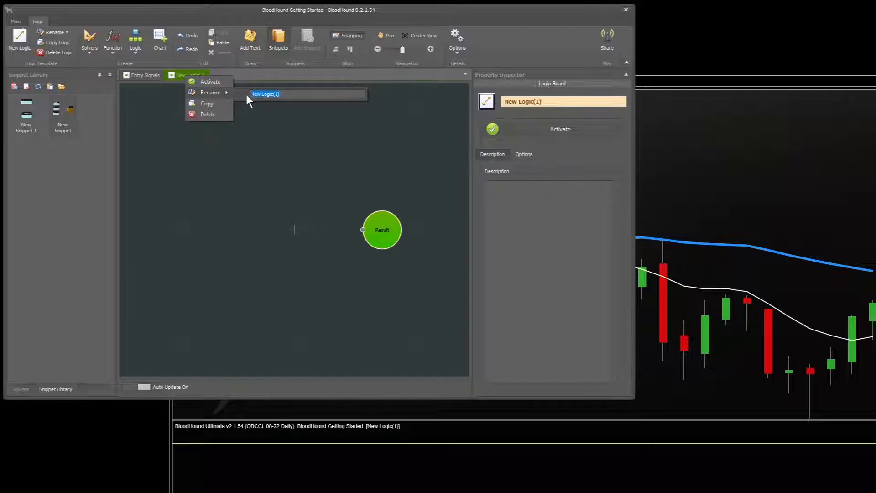
type("Ex")
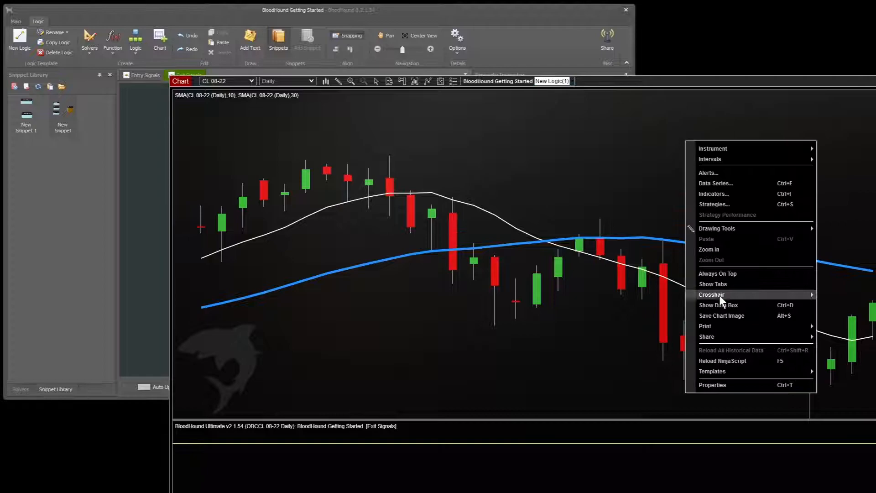
mouse_move(738, 361)
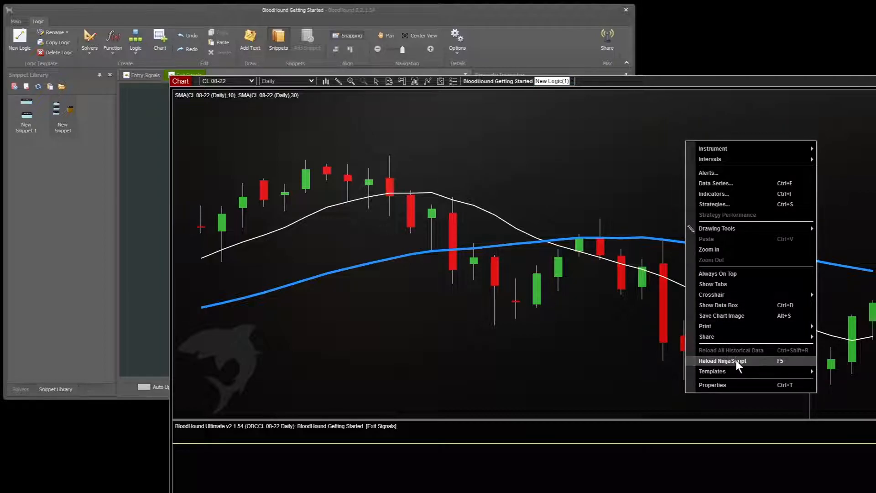
Step: Reload NinjaScript on the chart and select the Entry Signals logic board
left_click(721, 361)
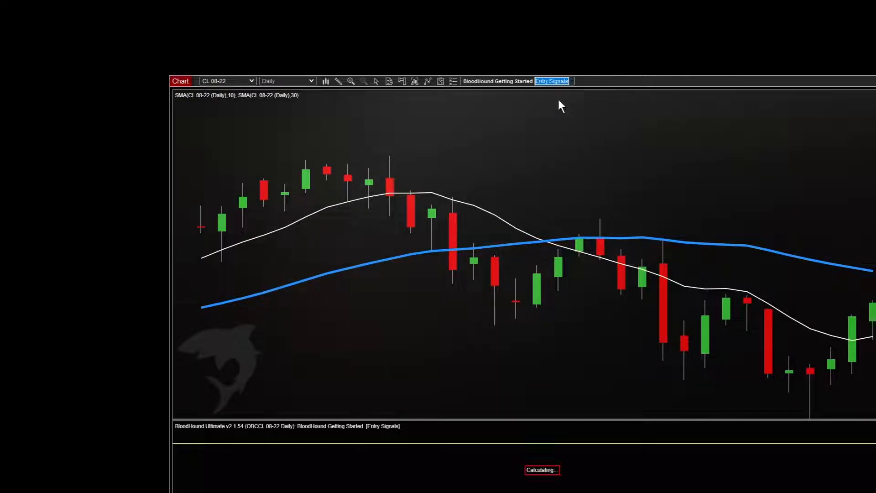
left_click(551, 82)
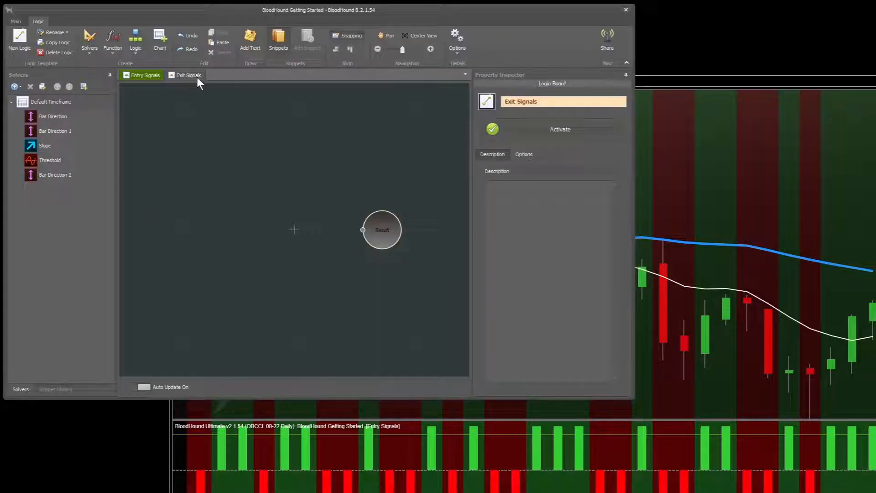
Step: View the Entry Signals board, then Exit Signals, clearing the board selection, and back
left_click(145, 74)
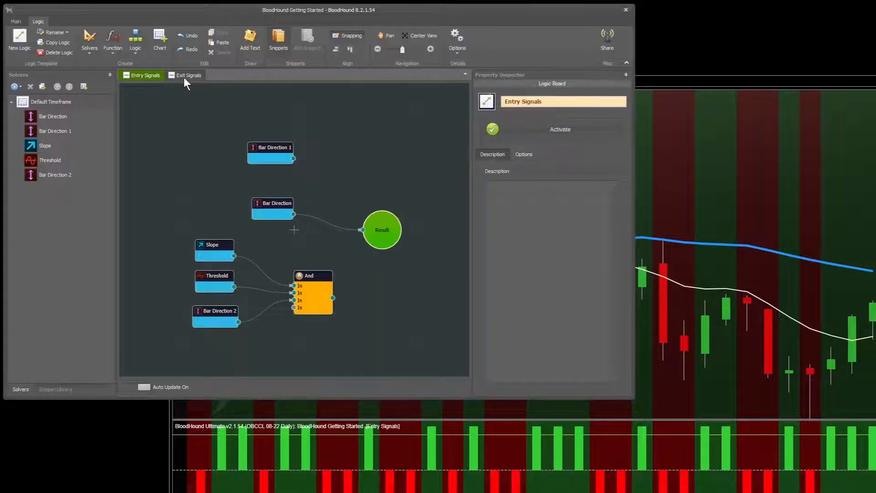
left_click(189, 75)
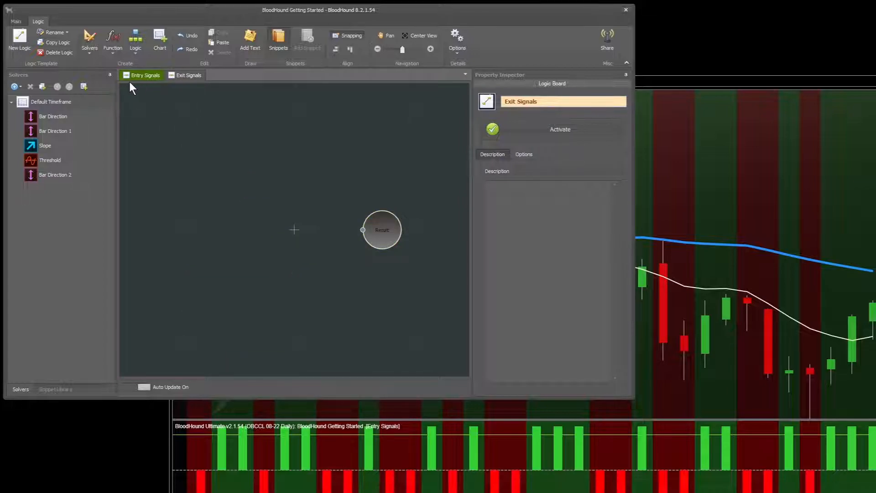
left_click(294, 231)
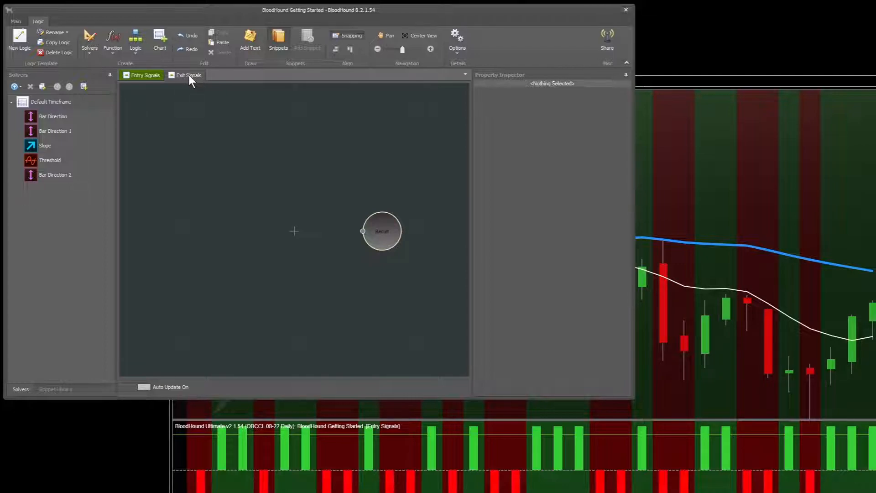
left_click(144, 75)
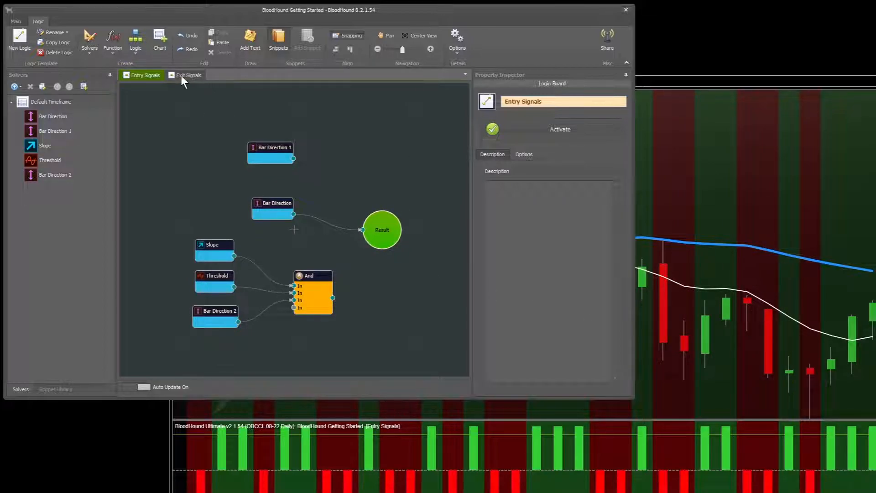
mouse_move(759, 307)
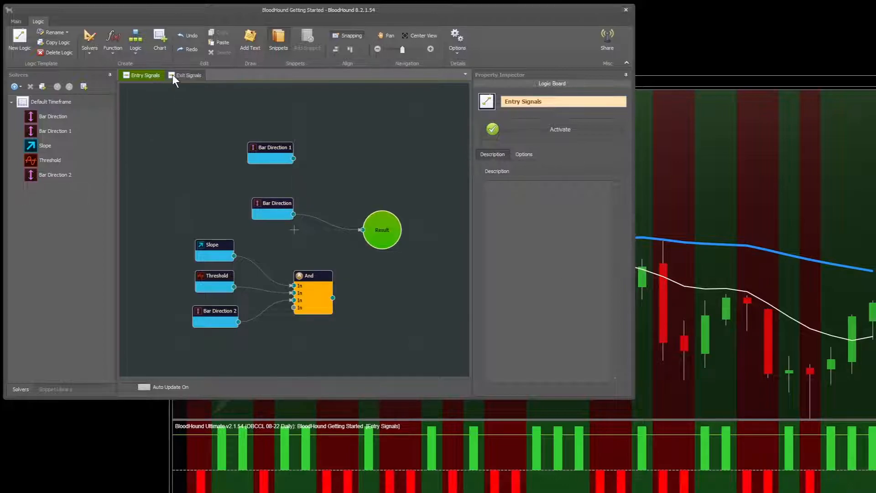
mouse_move(185, 80)
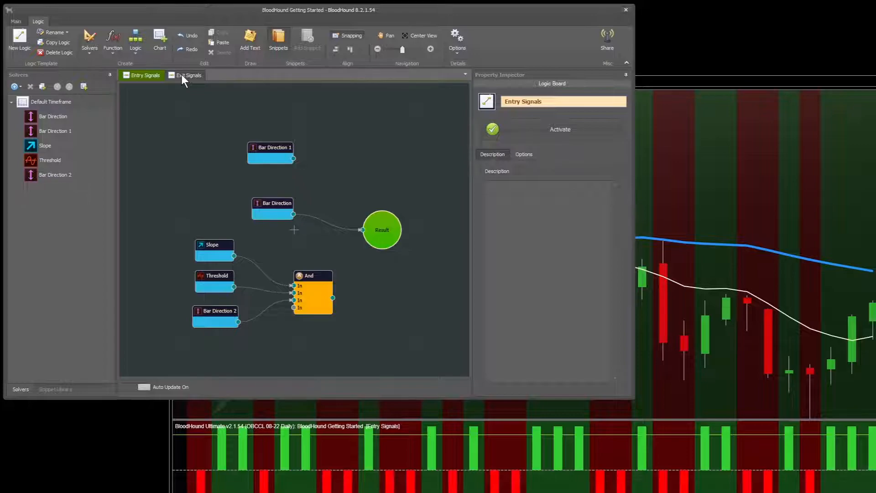
Step: Toggle the active board between Exit Signals and Entry Signals, ending on Entry Signals
left_click(189, 75)
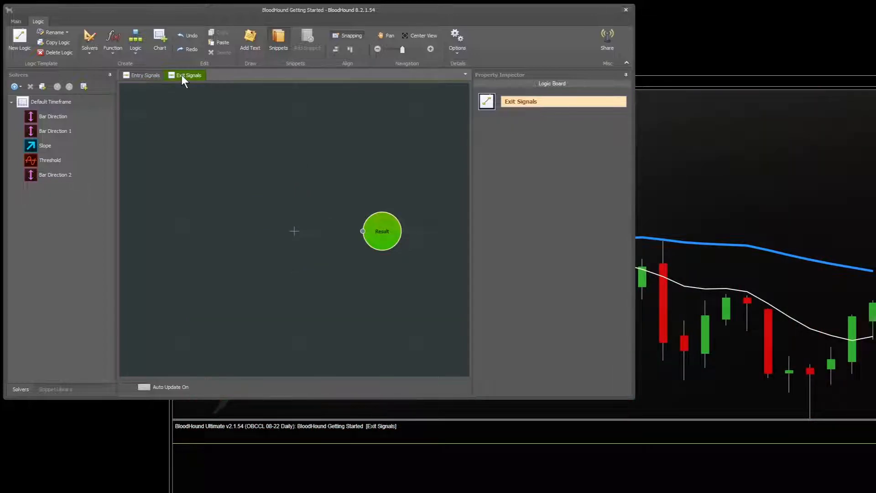
left_click(144, 75)
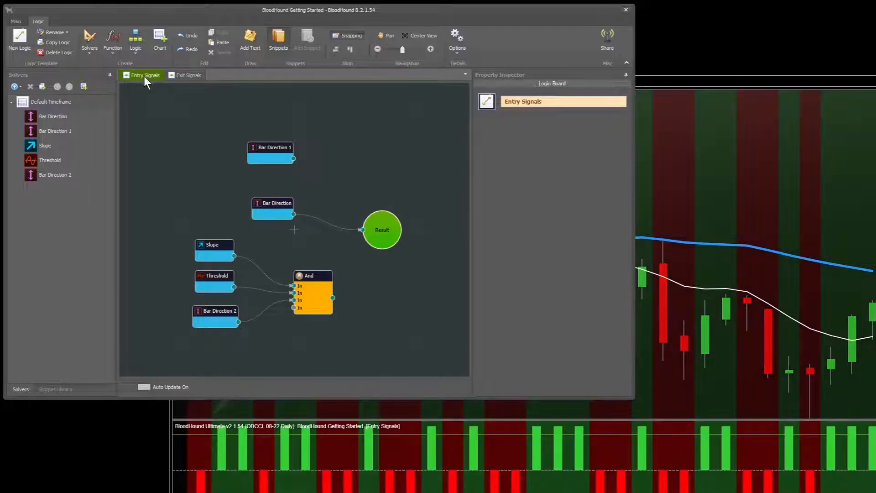
left_click(188, 75)
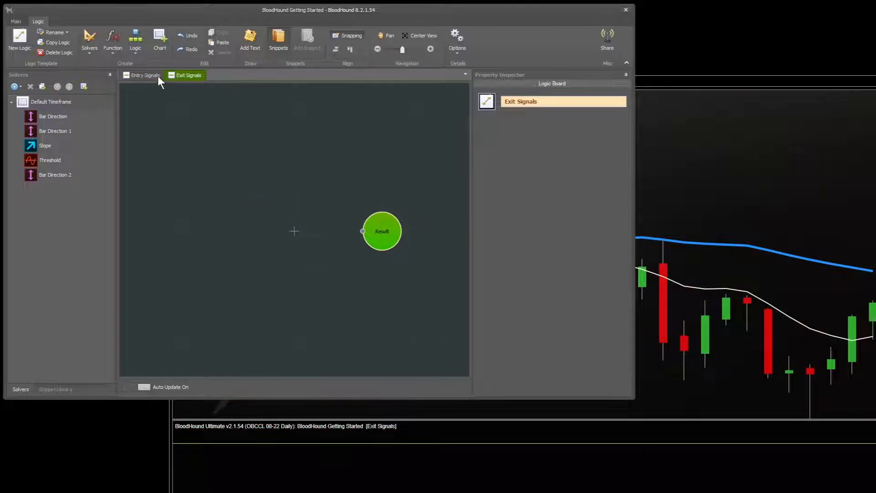
left_click(144, 74)
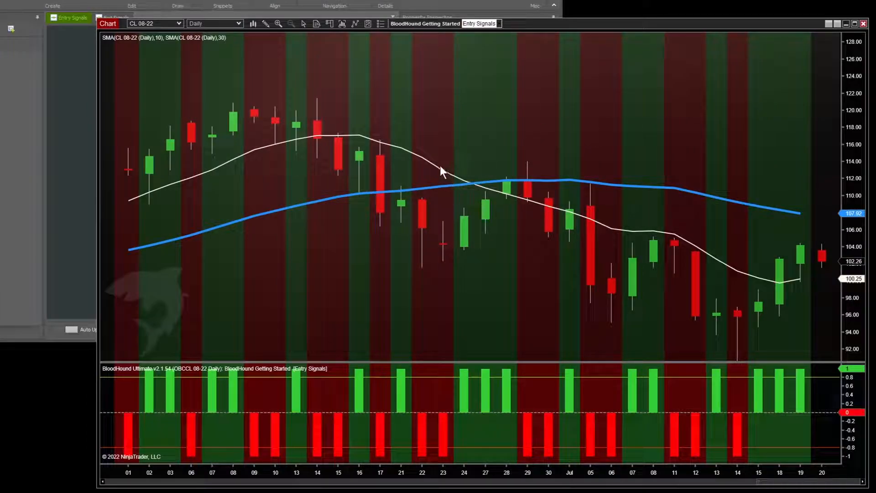
mouse_move(540, 218)
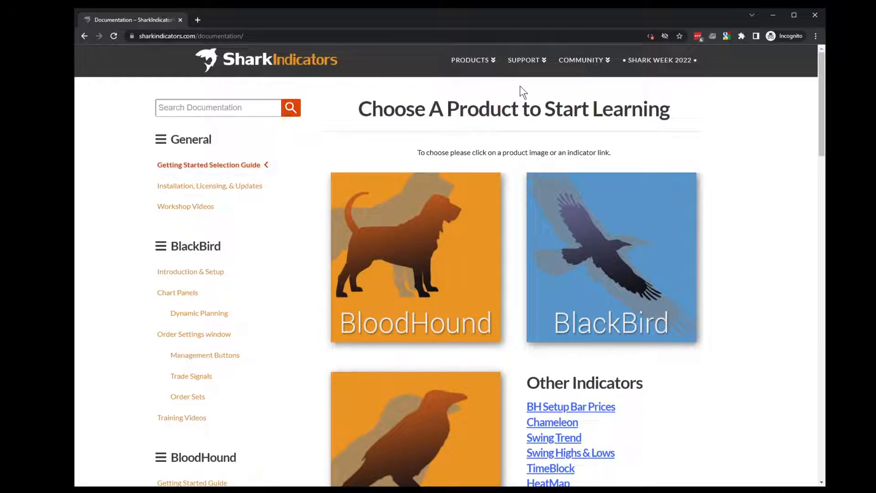
Step: Go to Support > Training Workshops and scroll to the Workshop Schedule
left_click(523, 60)
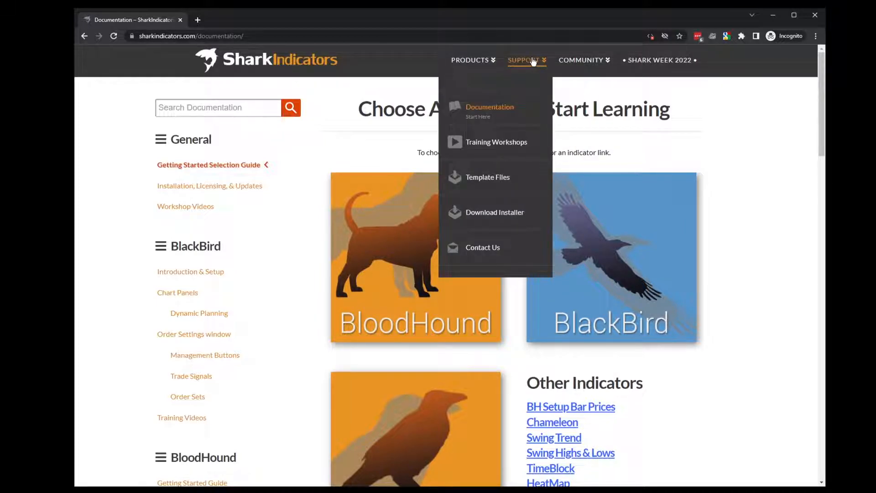
mouse_move(496, 142)
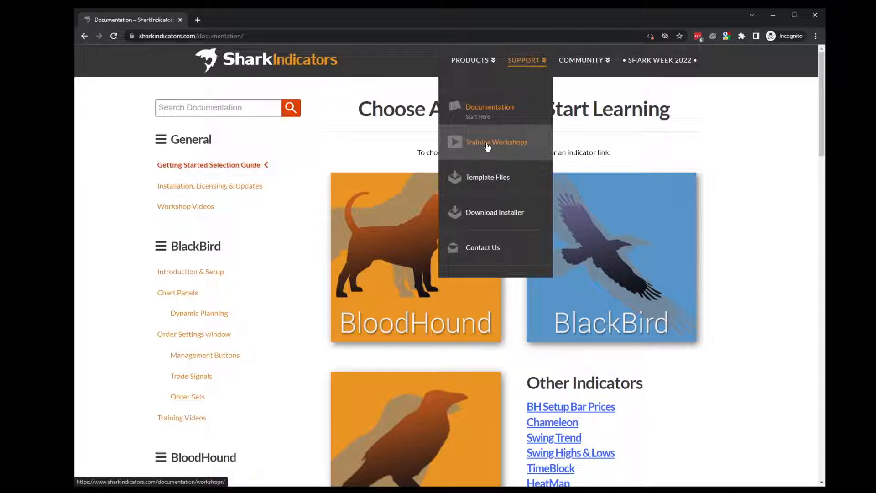
left_click(496, 142)
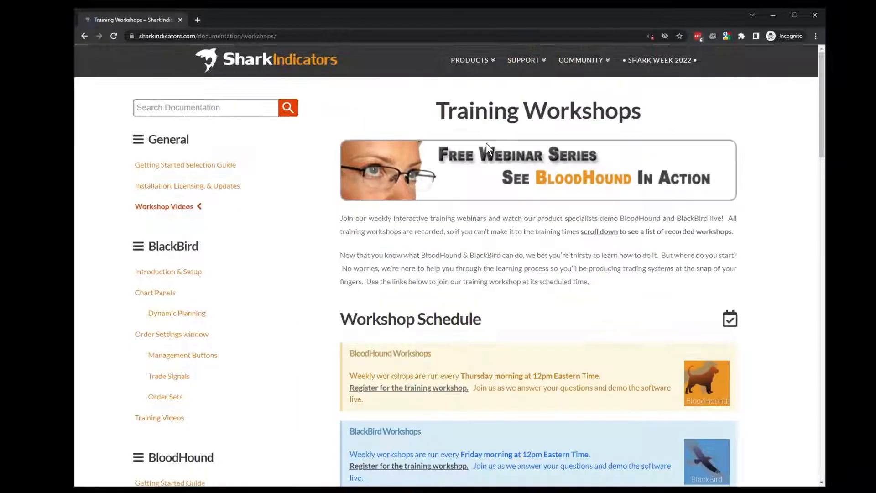
scroll("down", 3)
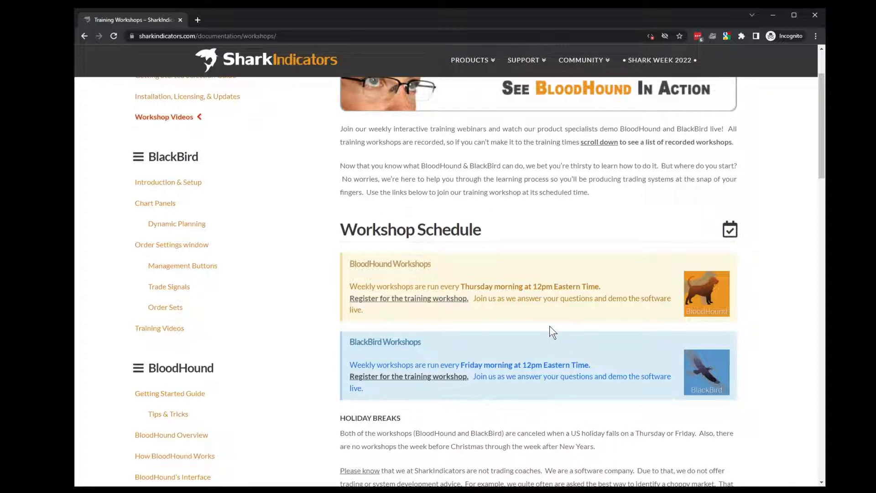
mouse_move(514, 21)
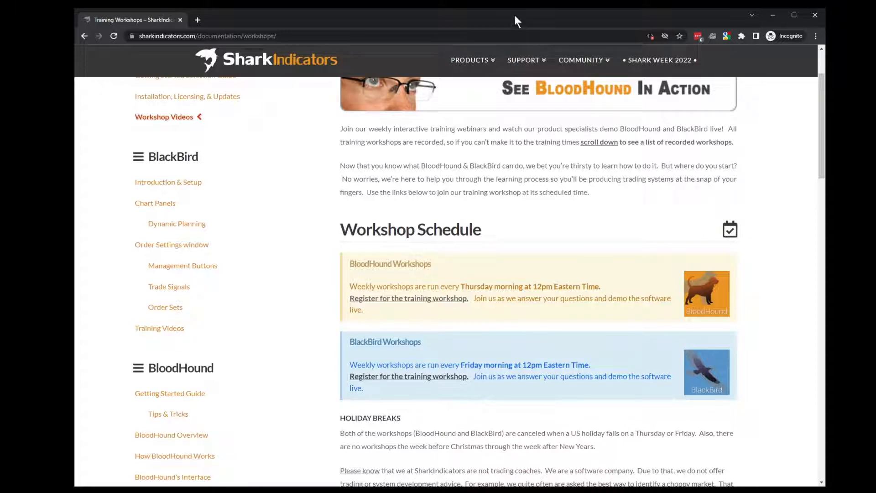
Step: Scroll to Recorded Workshops and expand the BlackBird Workshop Recordings list
scroll("down", 3)
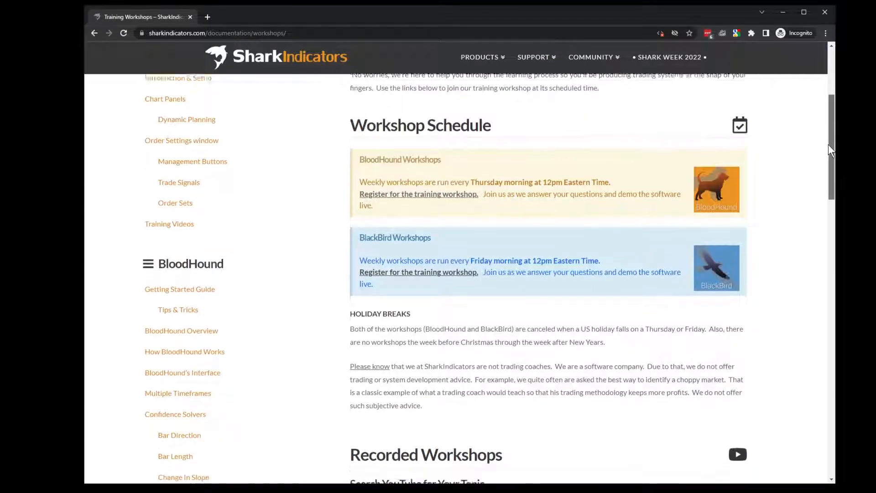
scroll("down", 3)
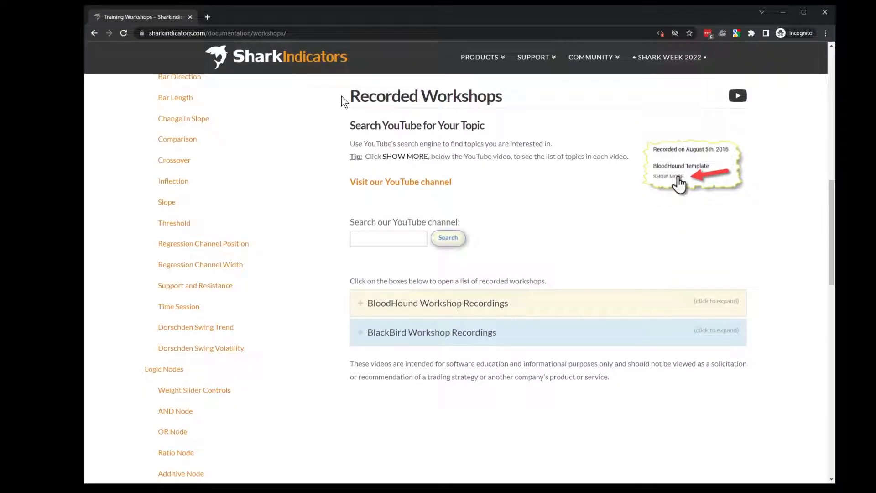
left_click(437, 302)
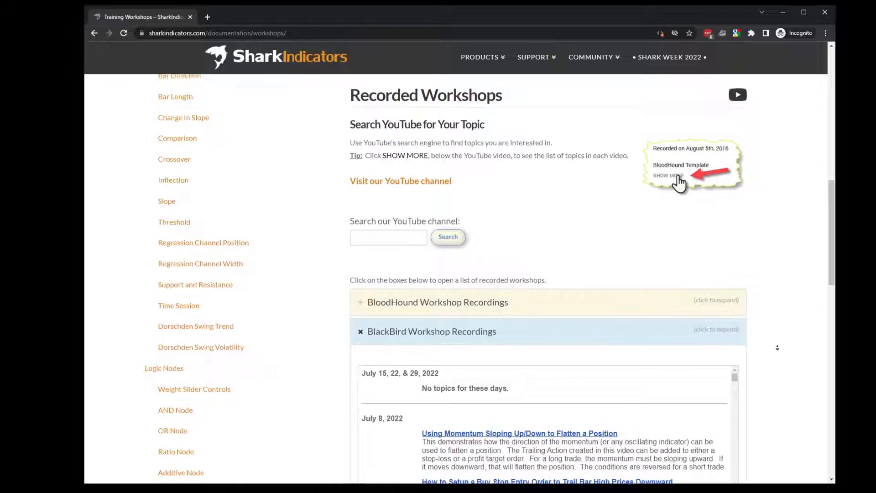
scroll("down", 3)
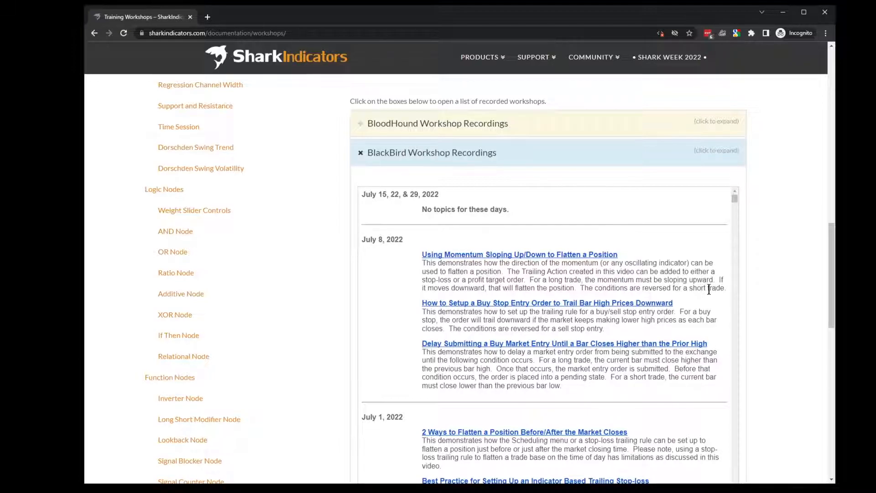
mouse_move(556, 279)
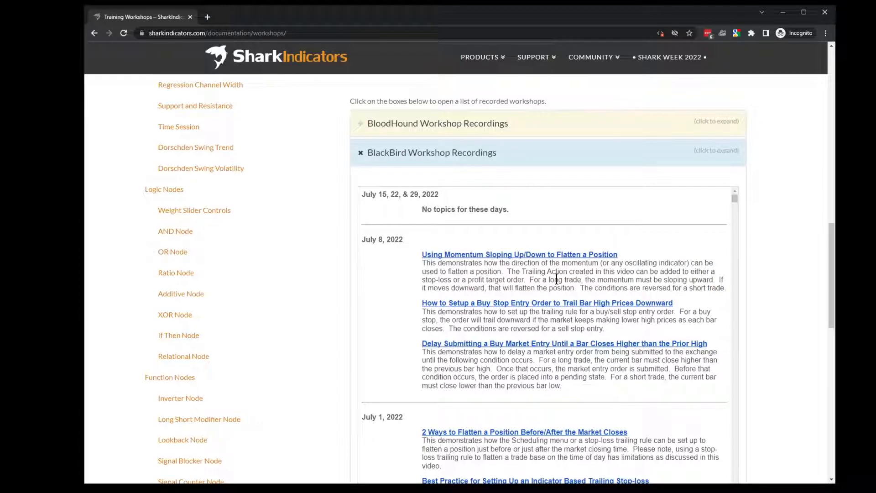